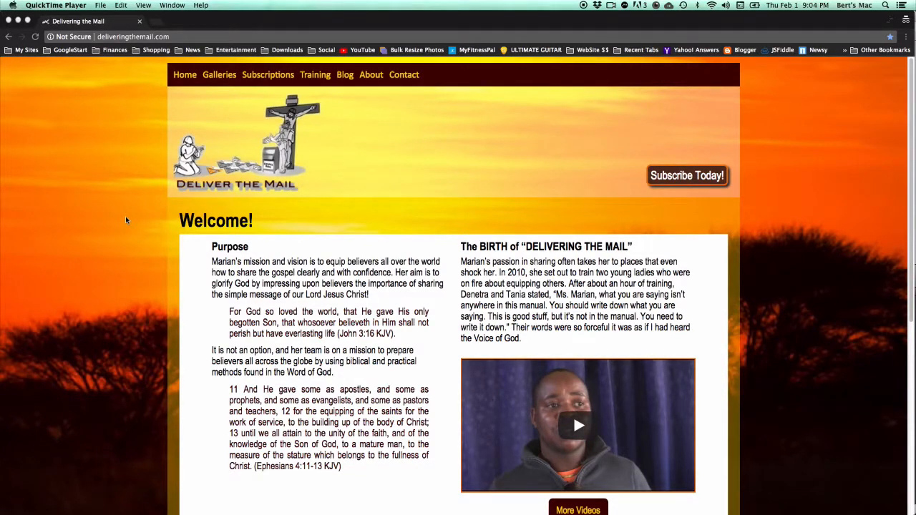
mouse_move(177, 146)
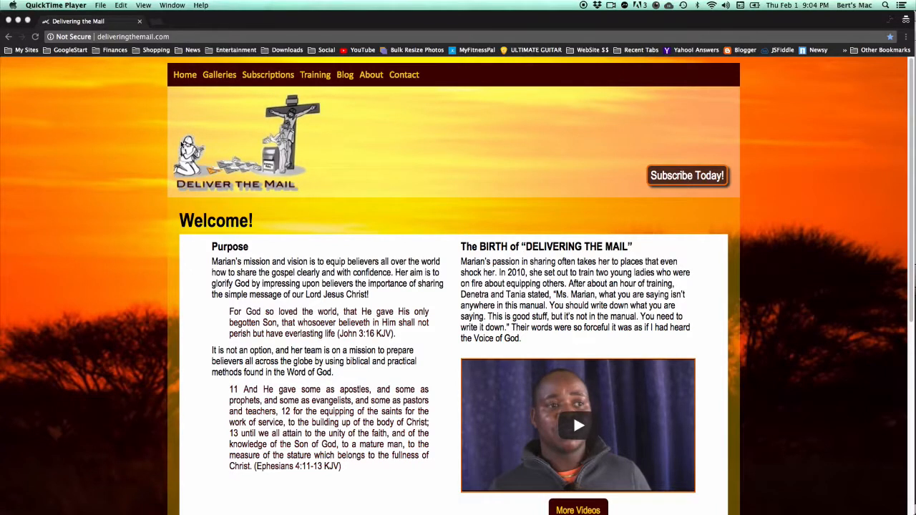
mouse_move(256, 103)
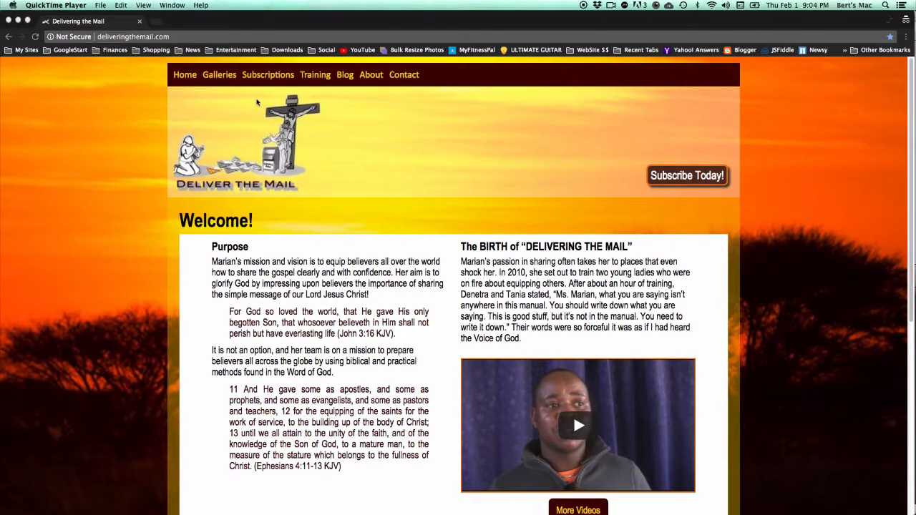
mouse_move(321, 97)
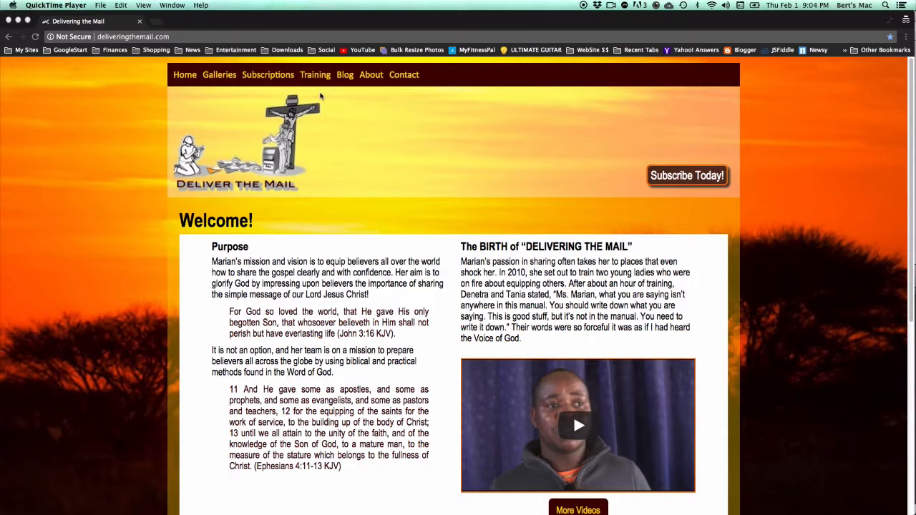
mouse_move(303, 89)
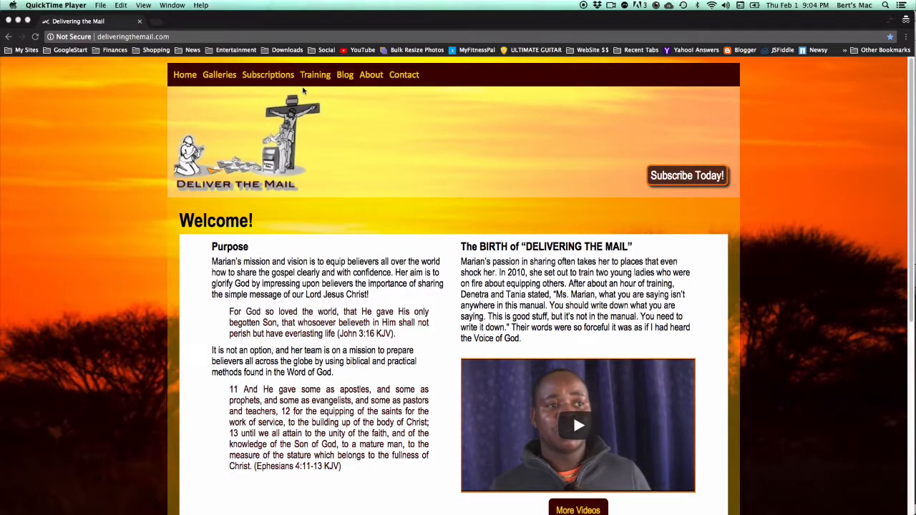
mouse_move(361, 127)
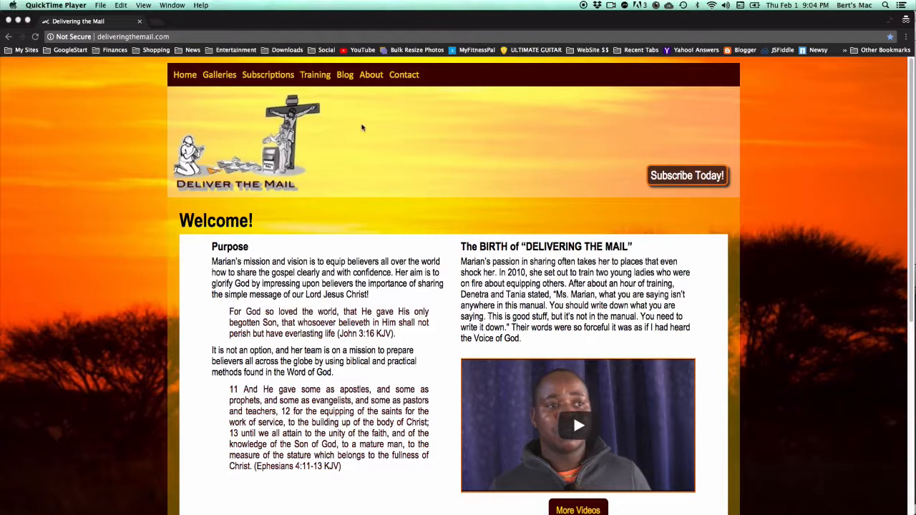
mouse_move(363, 120)
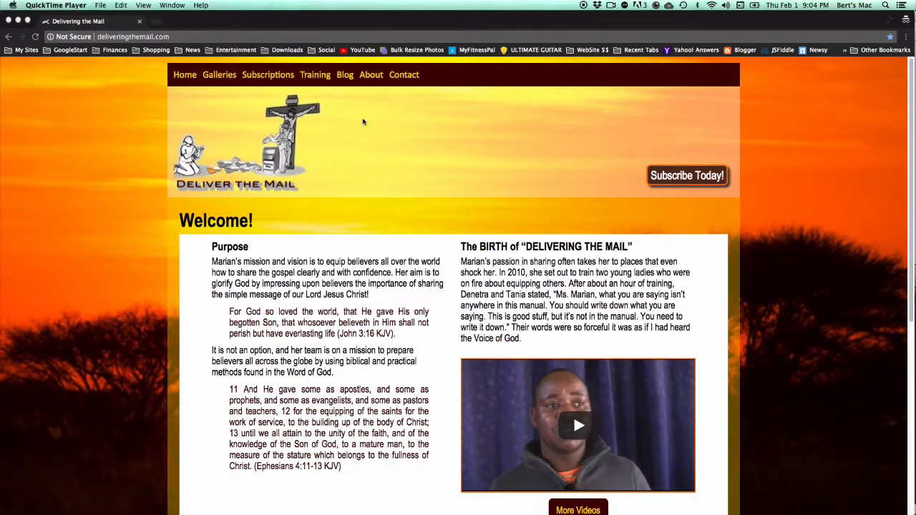
mouse_move(335, 111)
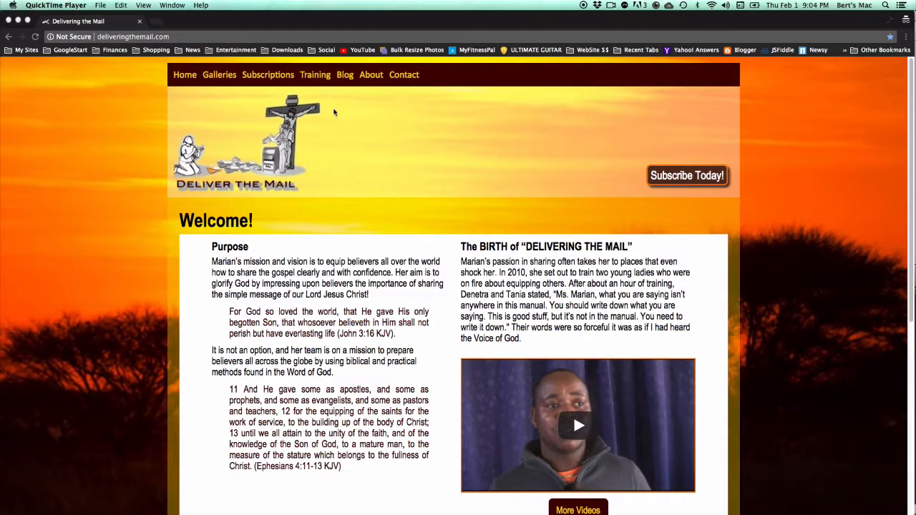
Go to Subscriptions and choose the Monthly Subscription plan to reach its sign-up form
left_click(266, 74)
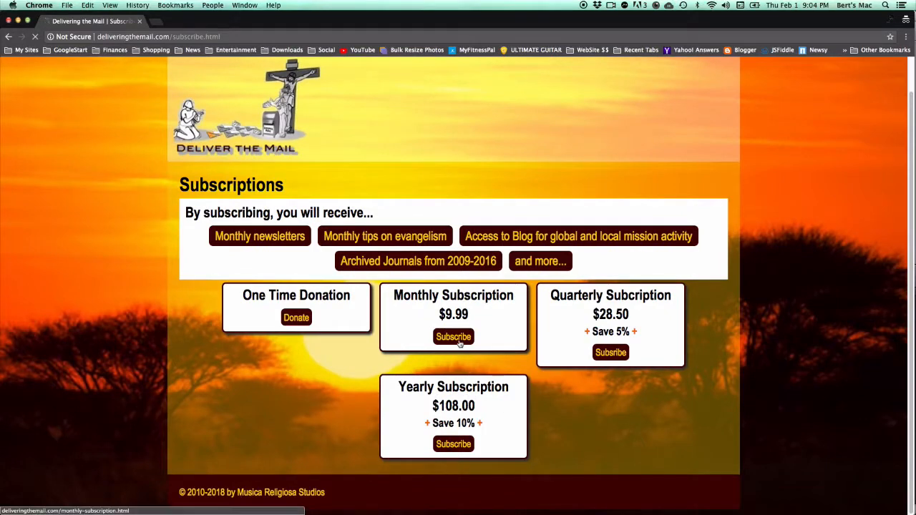
left_click(452, 337)
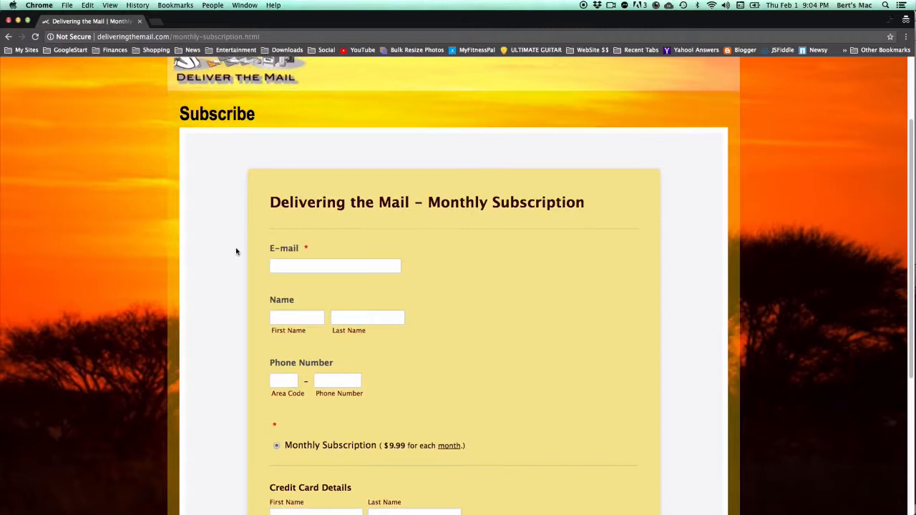
scroll("down", 3)
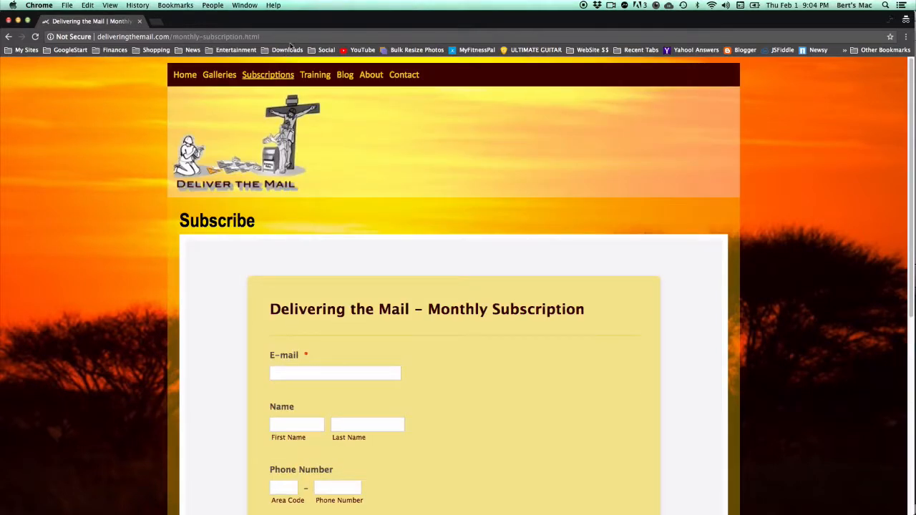
mouse_move(345, 75)
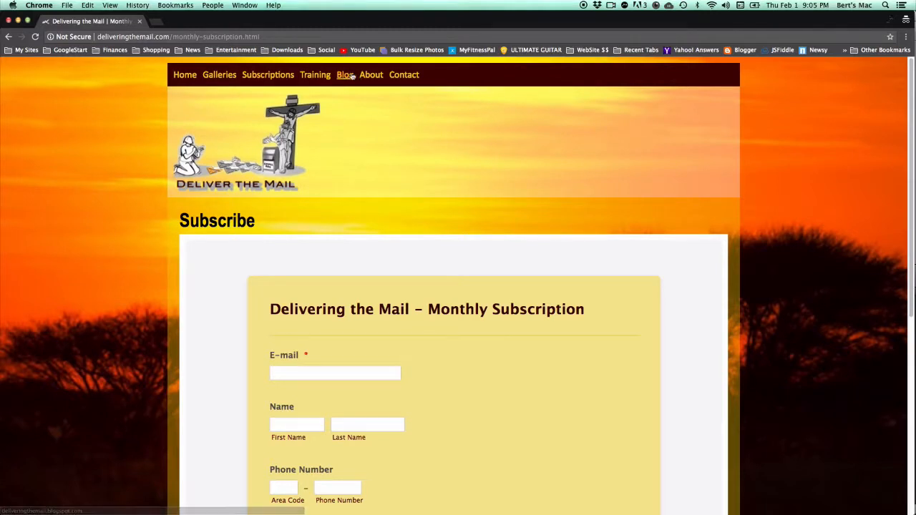
mouse_move(347, 81)
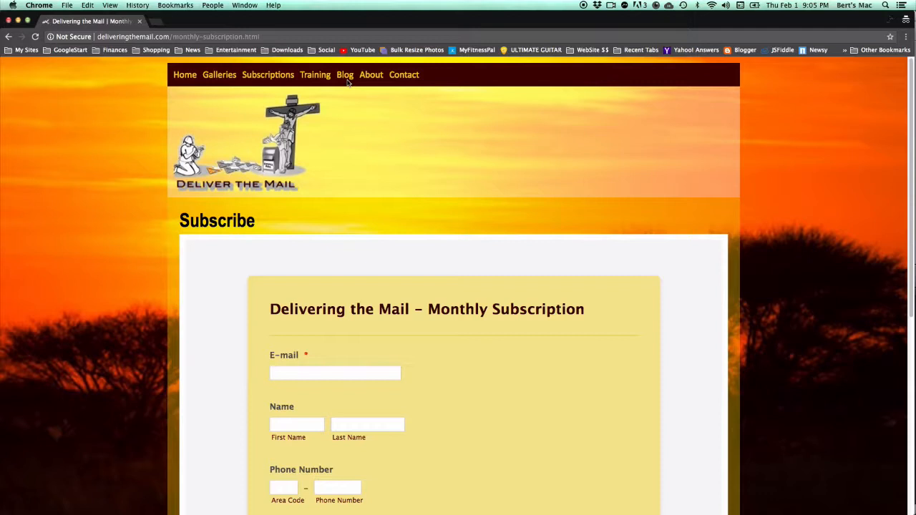
mouse_move(343, 77)
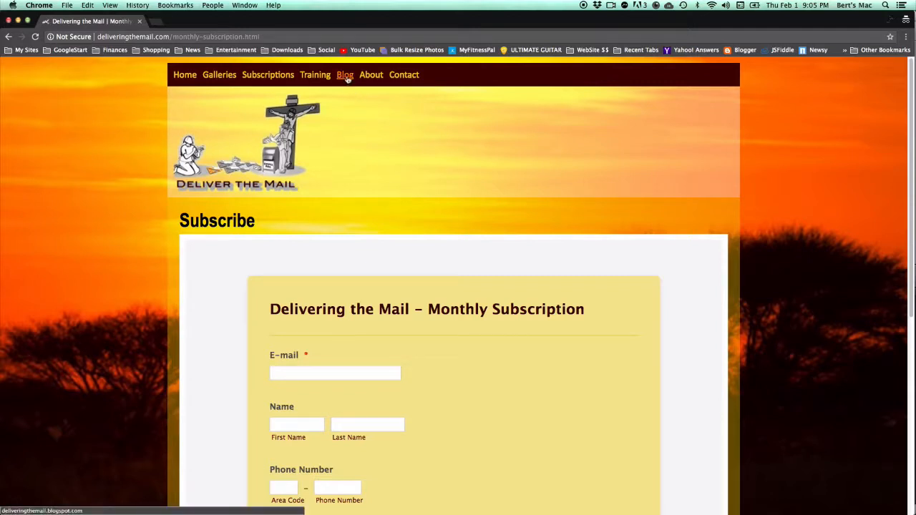
Follow the site's Blog link and reach the invited-readers-only permission-denied page
left_click(344, 74)
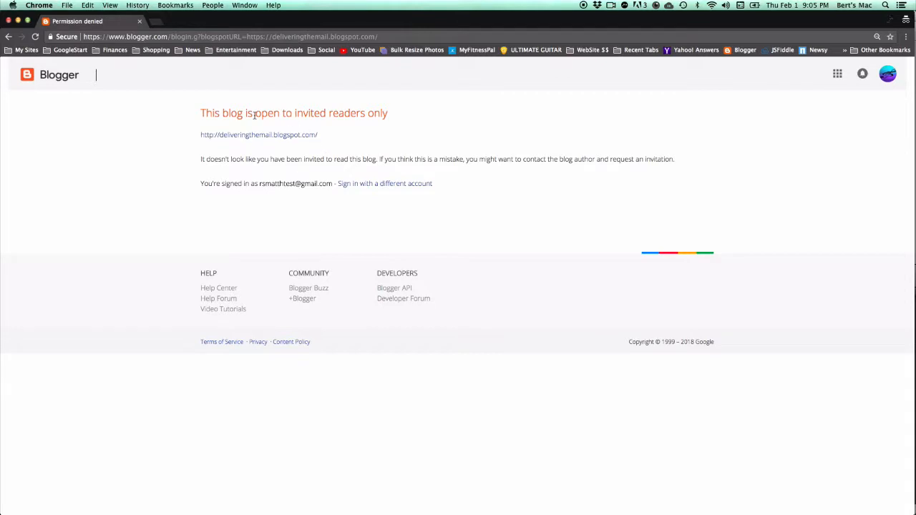
mouse_move(355, 126)
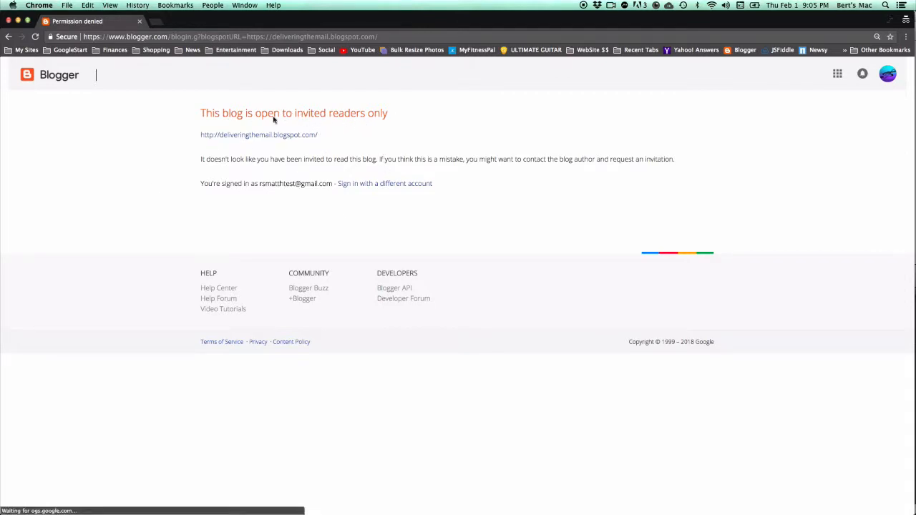
mouse_move(175, 129)
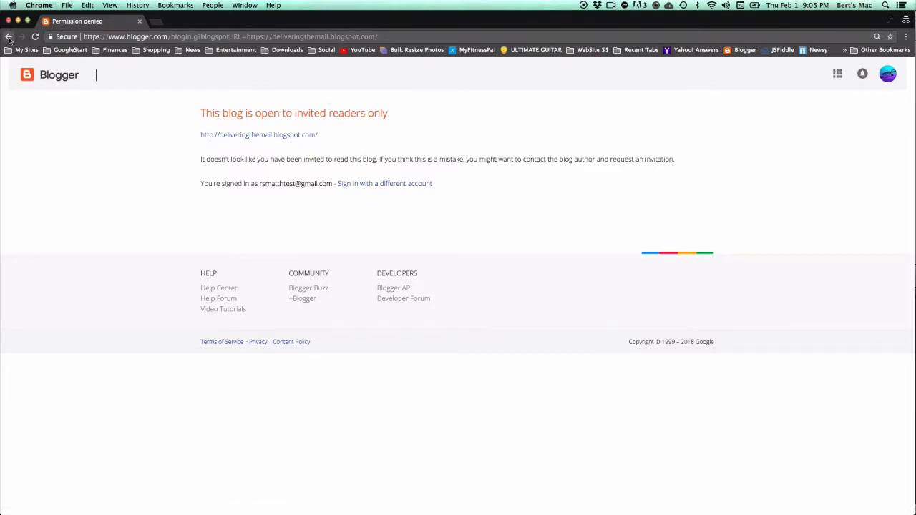
Go back to the subscription form, then return to the Welcome home page
left_click(12, 38)
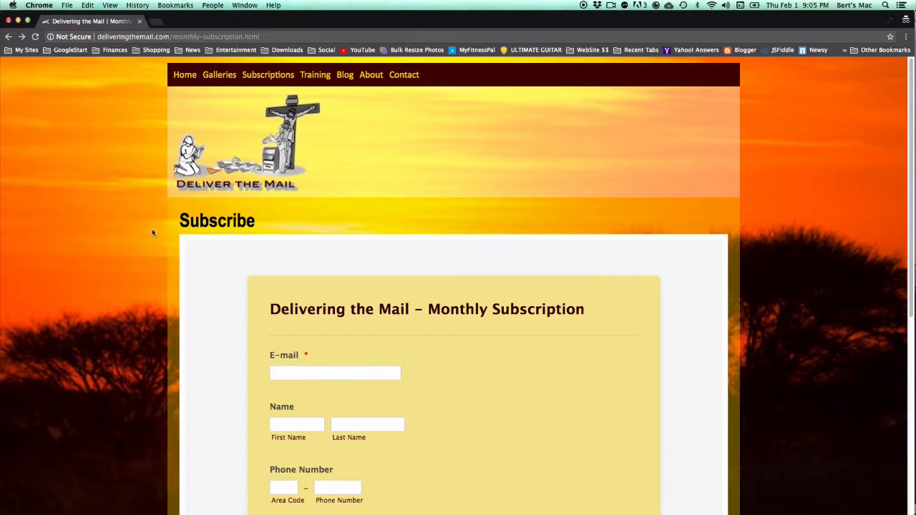
mouse_move(256, 209)
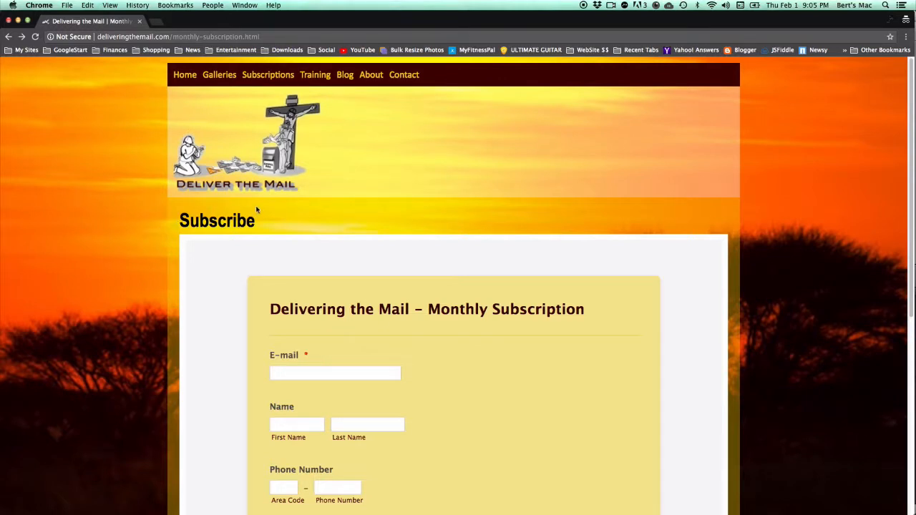
scroll("down", 3)
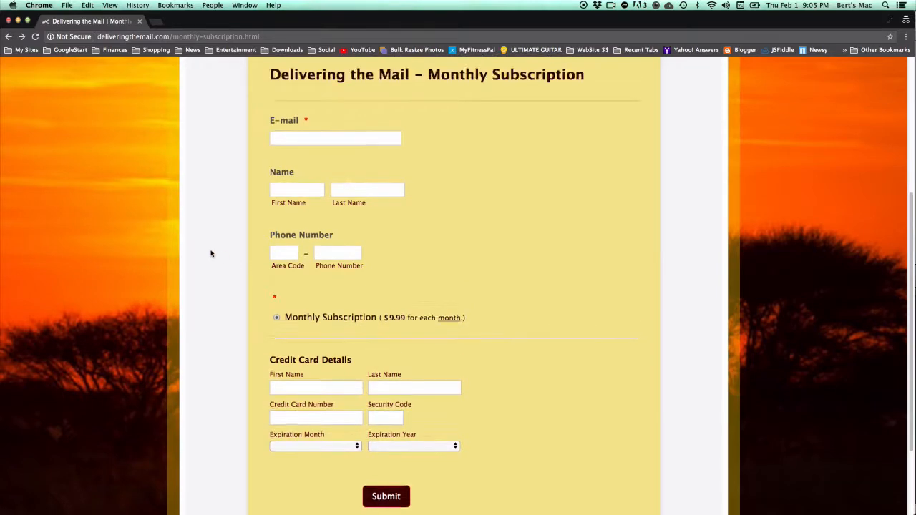
scroll("up", 3)
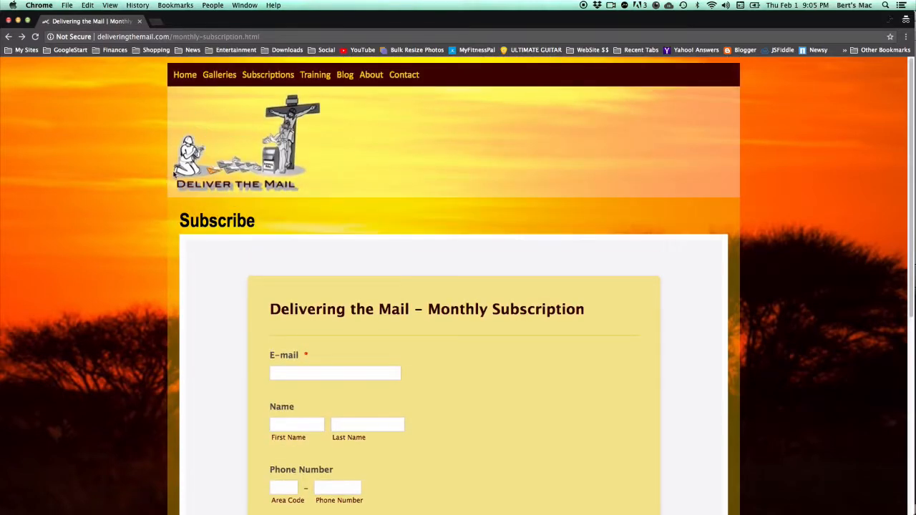
left_click(183, 74)
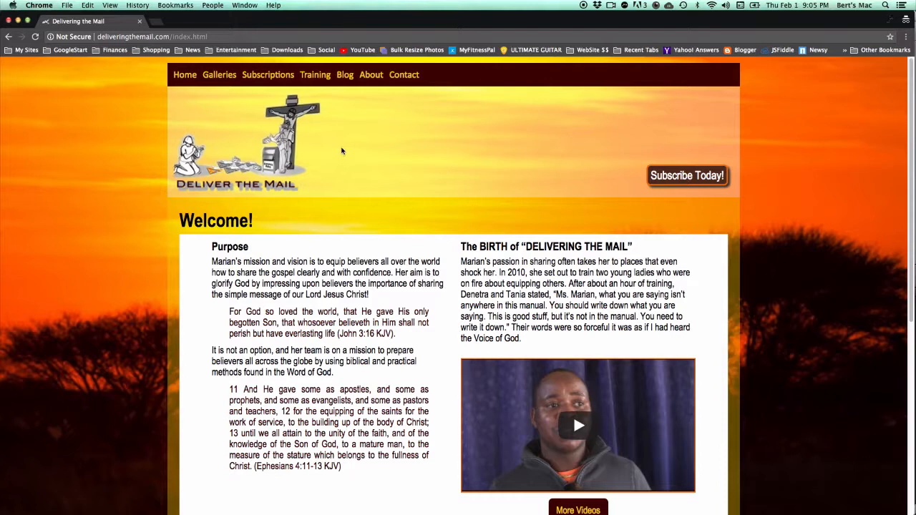
mouse_move(346, 126)
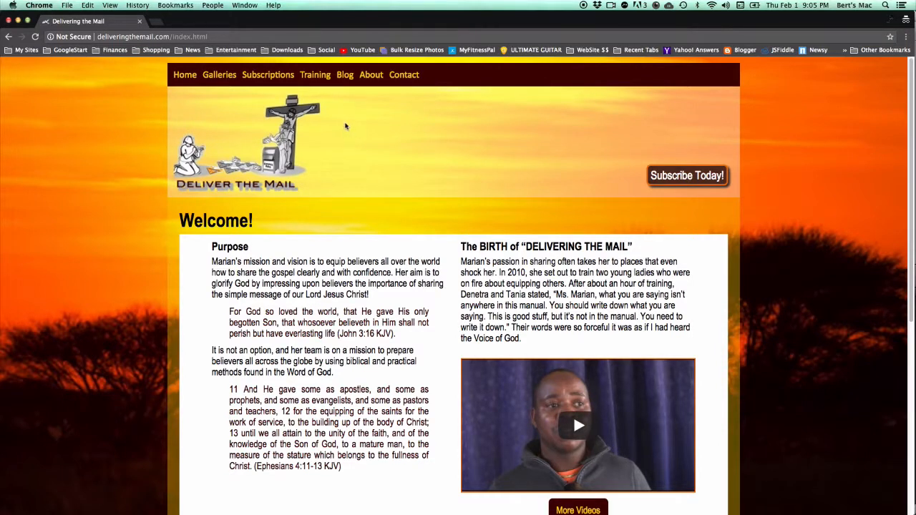
mouse_move(348, 104)
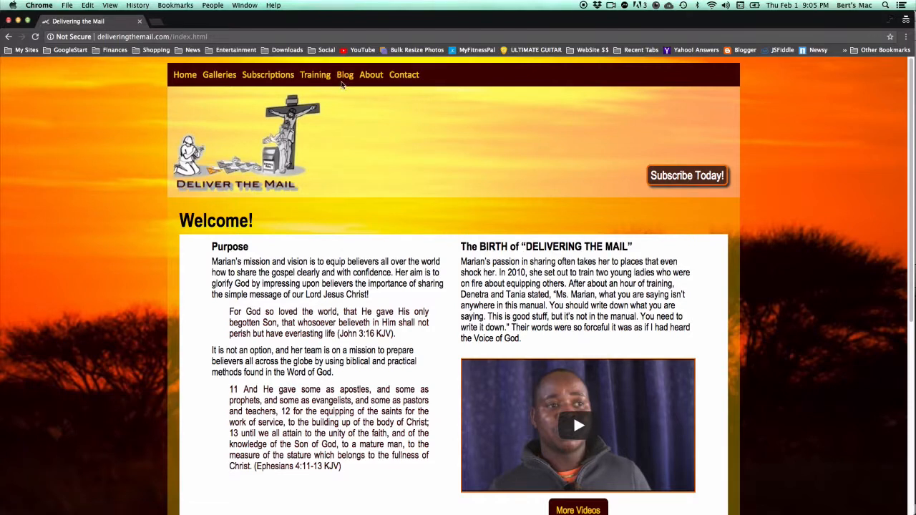
mouse_move(346, 100)
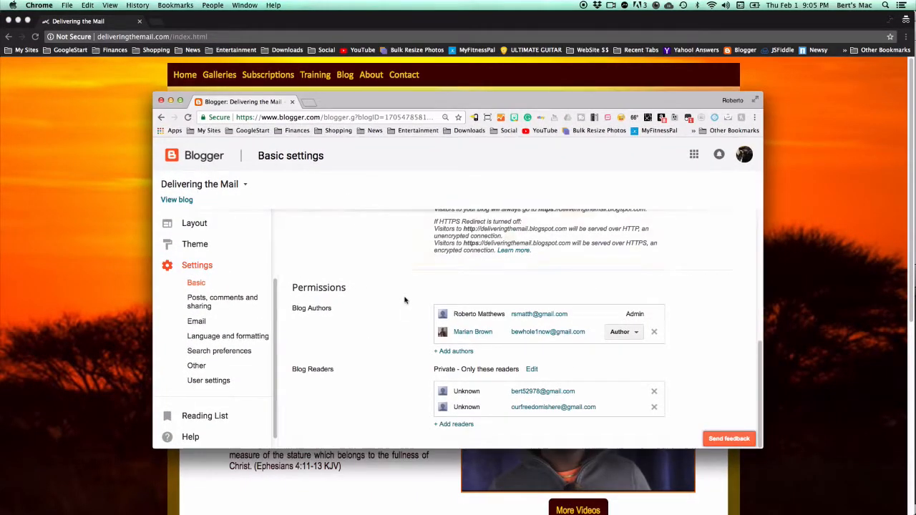
Scroll the Basic settings to the Permissions section with Blog Authors and Blog Readers
scroll("up", 3)
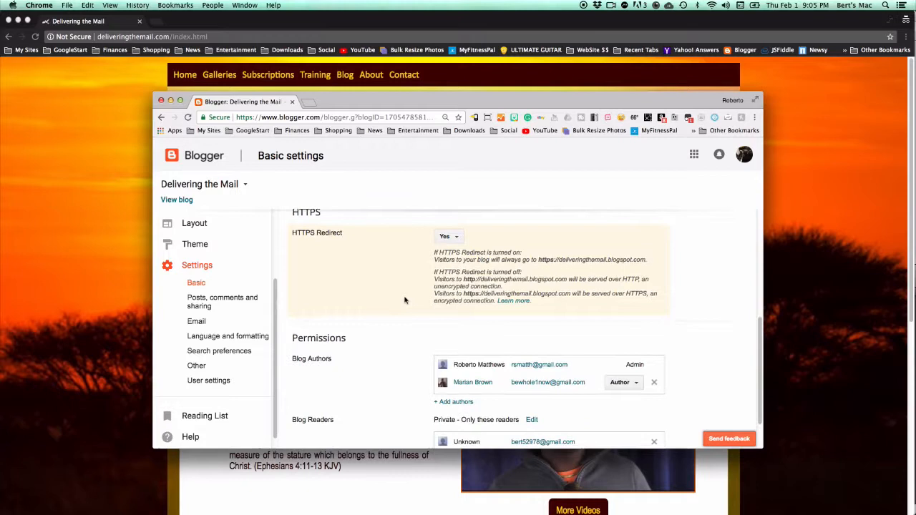
scroll("down", 3)
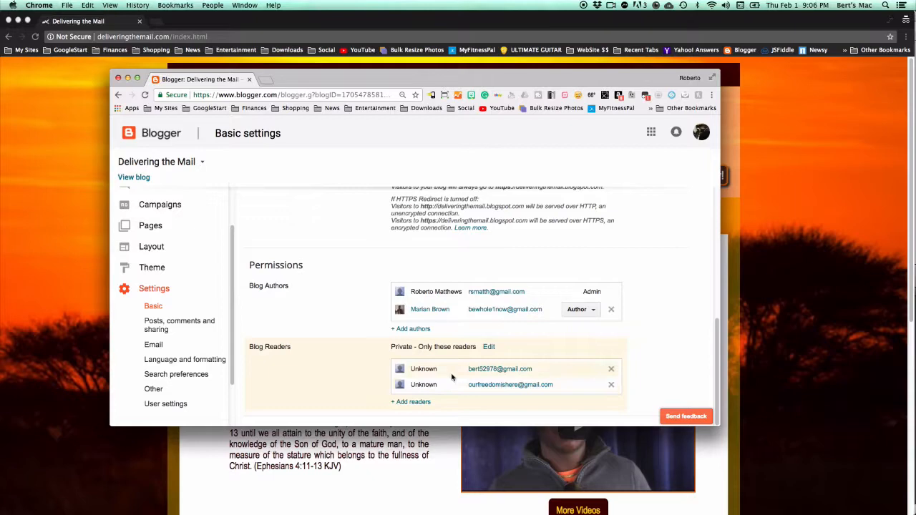
Invite a new reader, save it, and confirm one open invitation is pending under Blog Readers
left_click(489, 347)
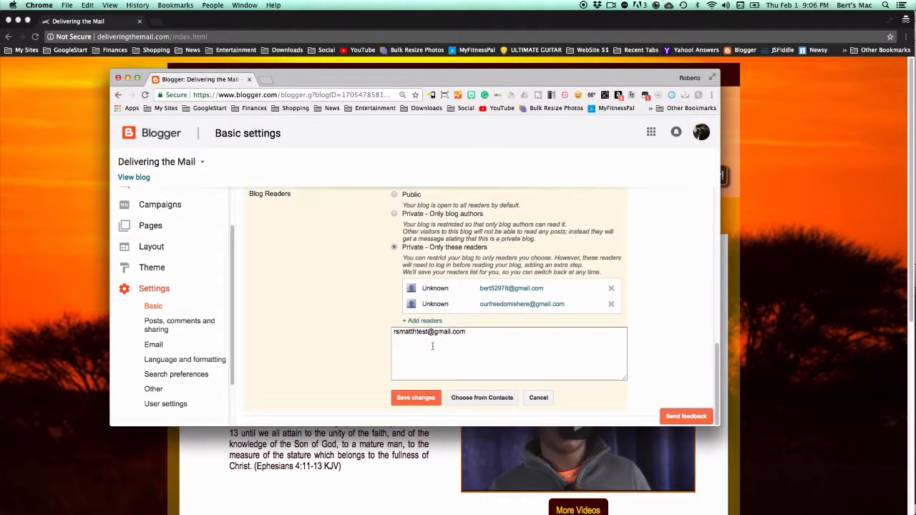
mouse_move(422, 338)
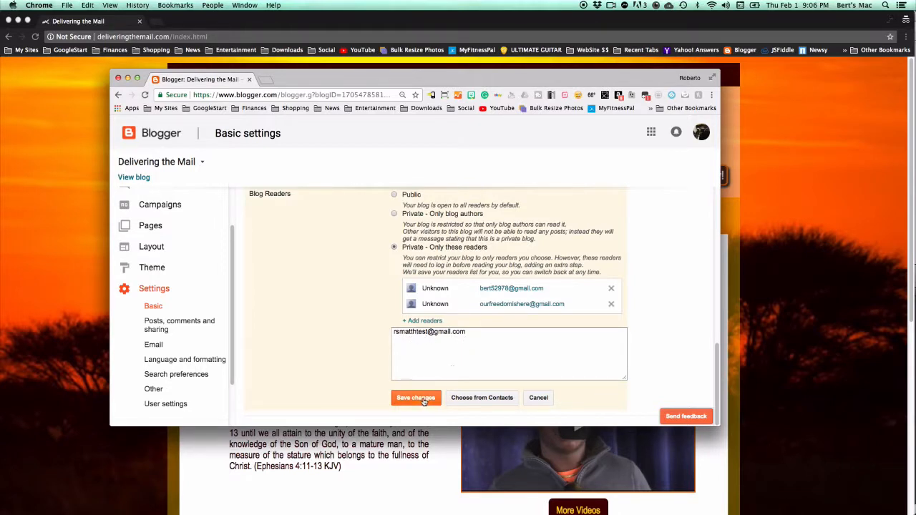
left_click(415, 398)
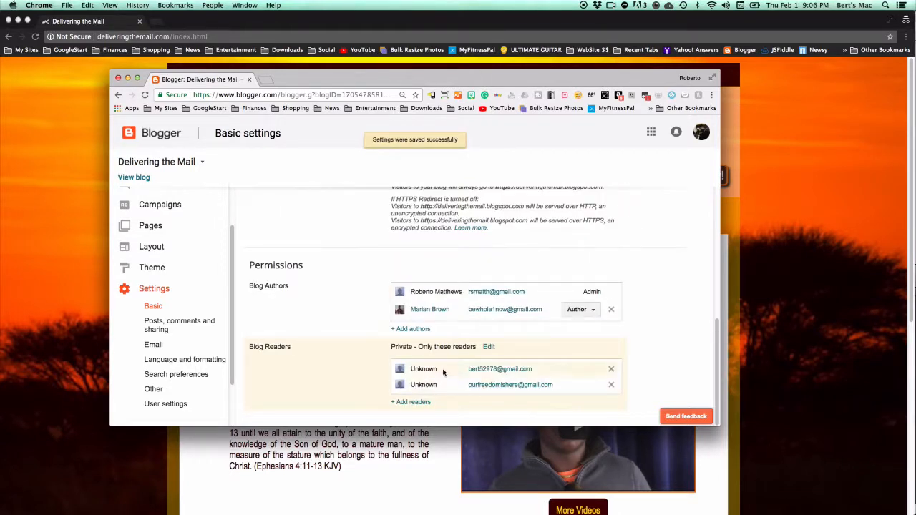
mouse_move(165, 325)
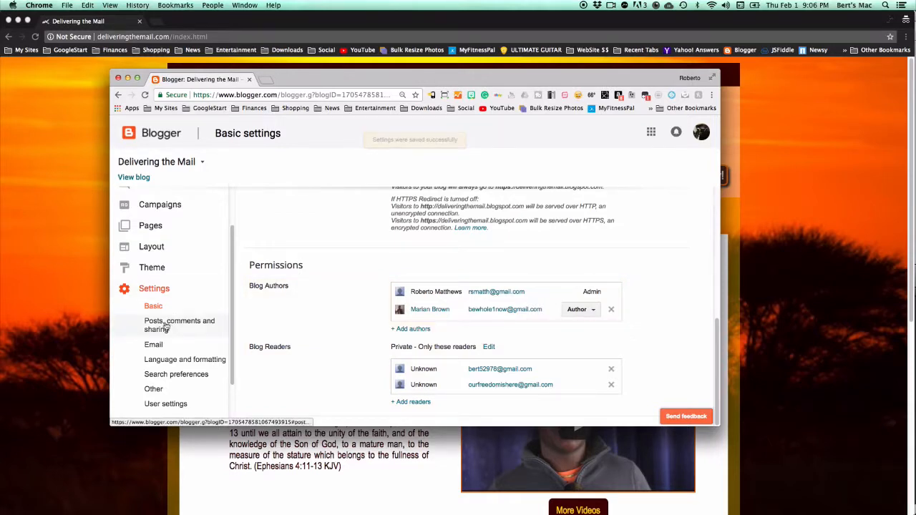
left_click(179, 325)
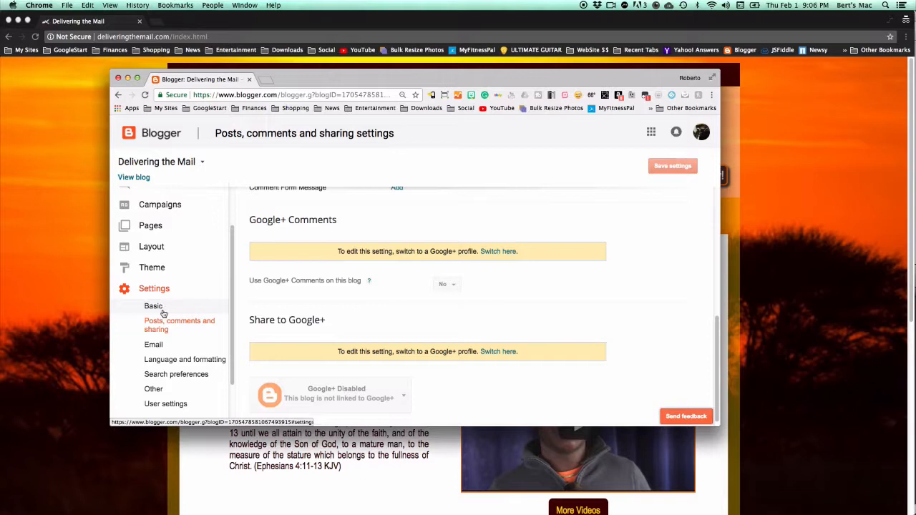
left_click(153, 306)
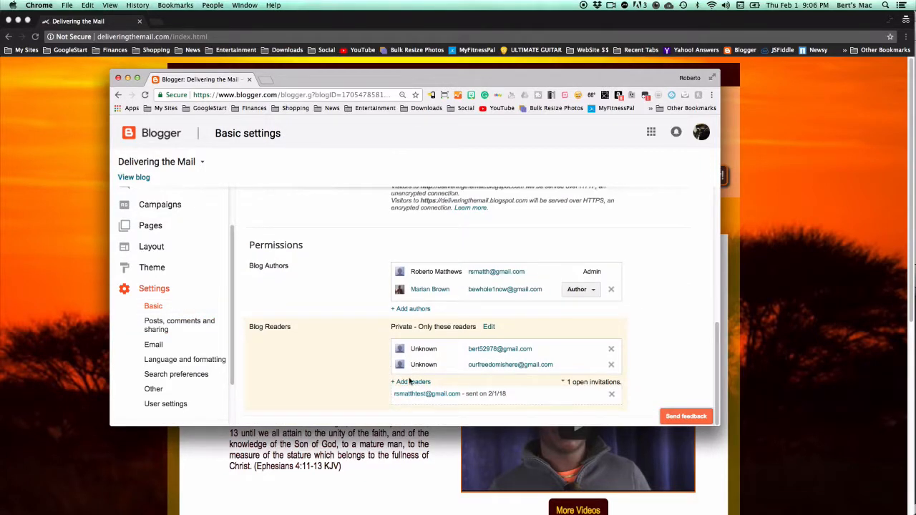
mouse_move(438, 403)
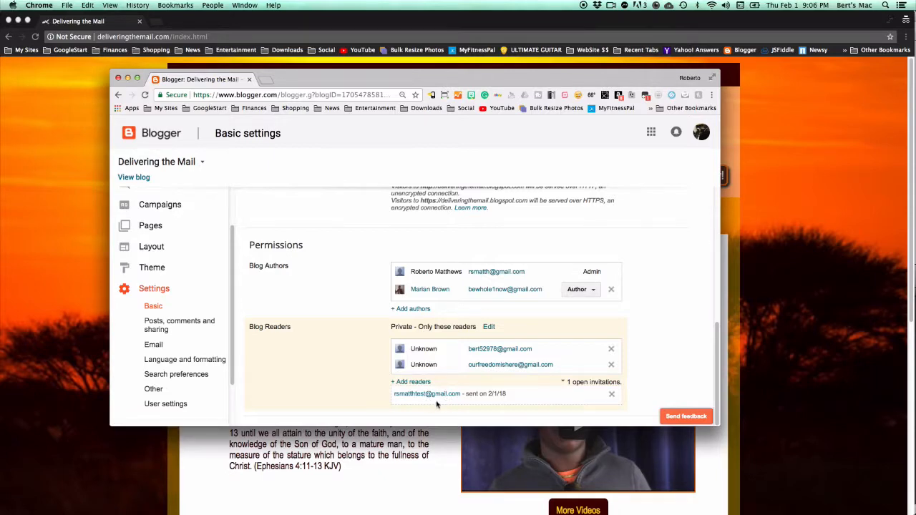
In the reader's inbox, follow the 'invited to view Delivering the Mail' email's Accept invitation link
left_click(201, 21)
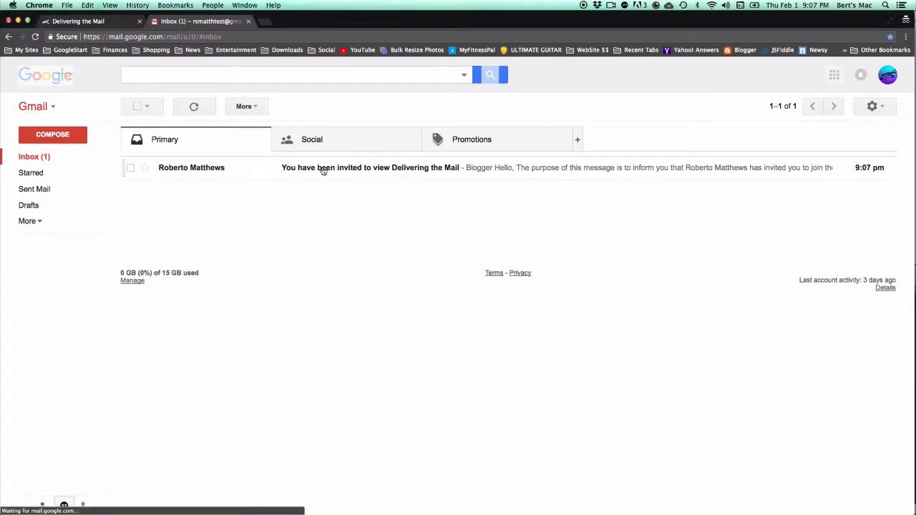
left_click(370, 167)
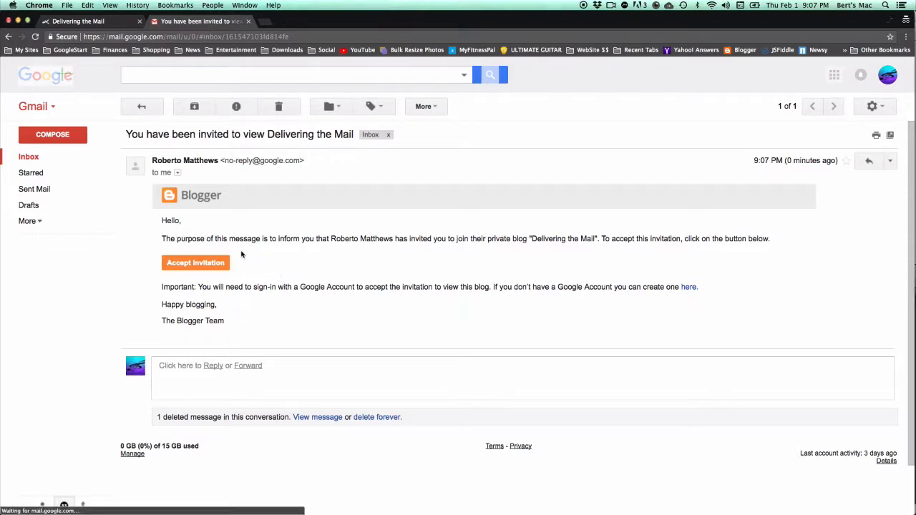
left_click(195, 263)
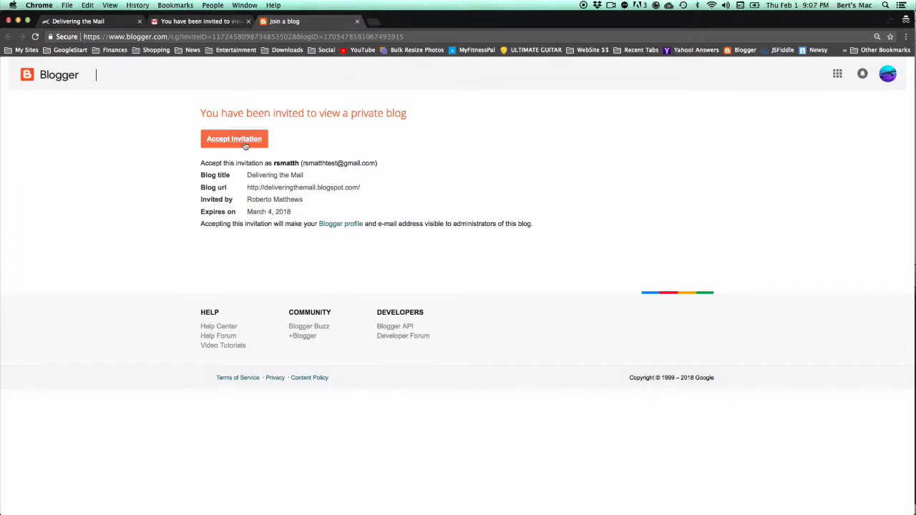
Accept the invitation, view the private blog as the new reader, and return to the email
left_click(235, 138)
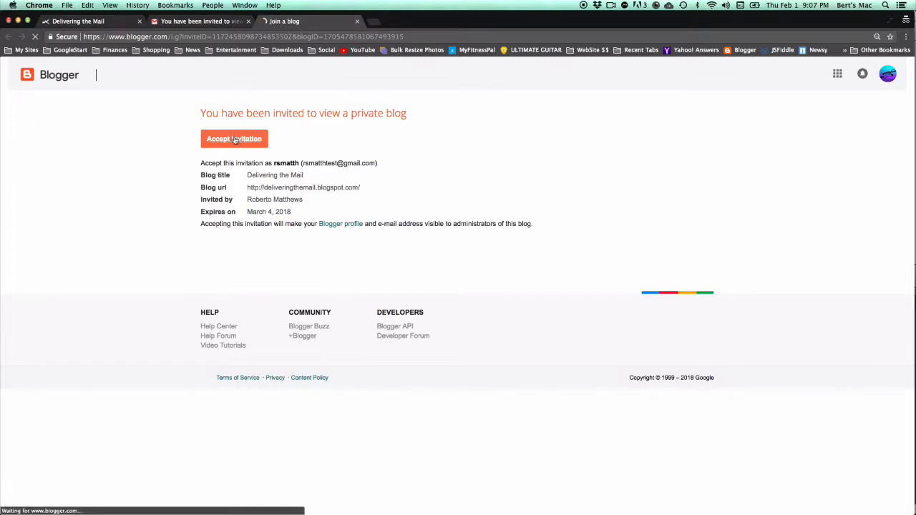
left_click(235, 139)
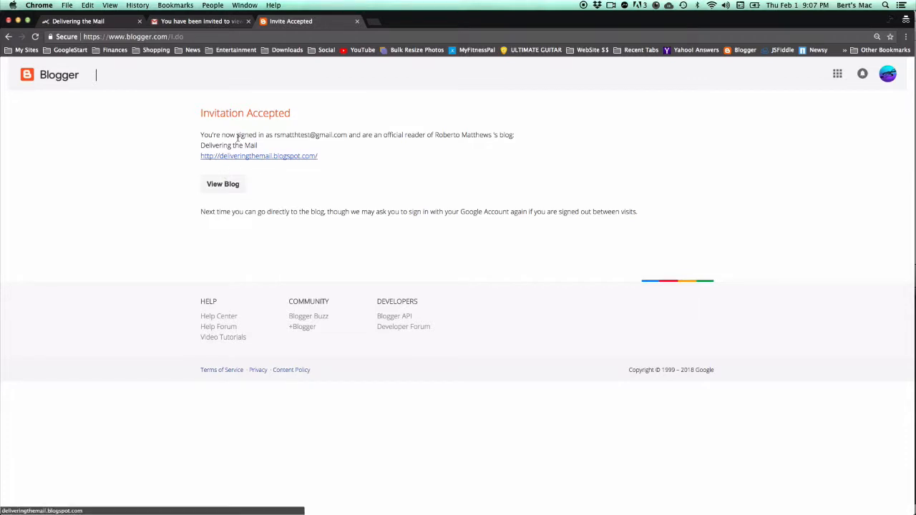
mouse_move(249, 161)
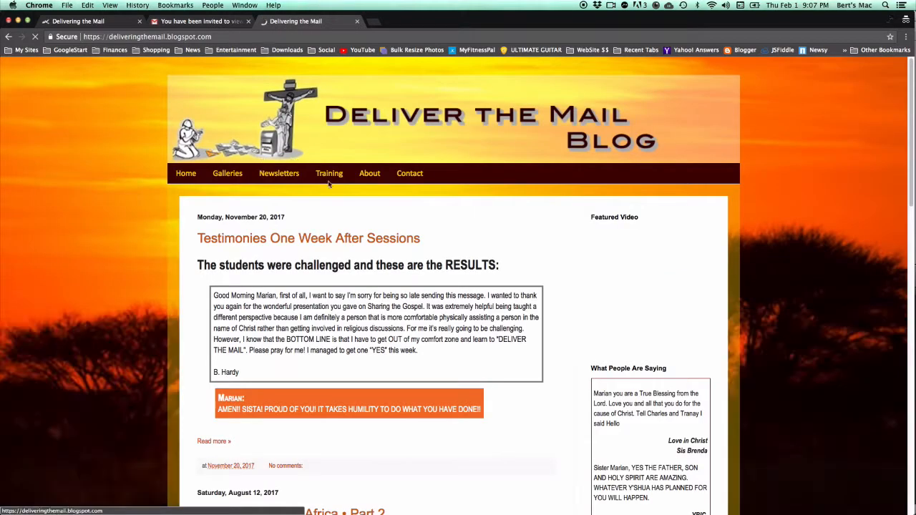
left_click(200, 22)
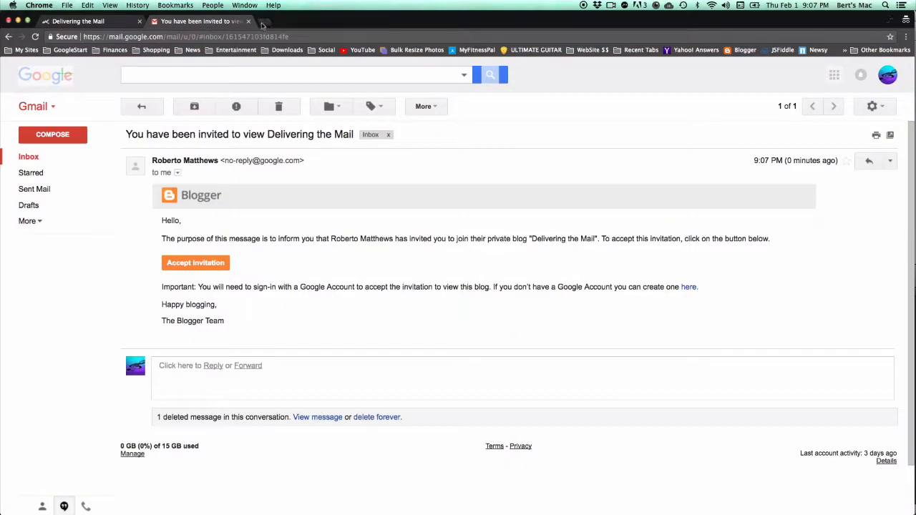
From the website's Blog link, browse the Deliver the Mail Blog posts as the invited reader
left_click(194, 263)
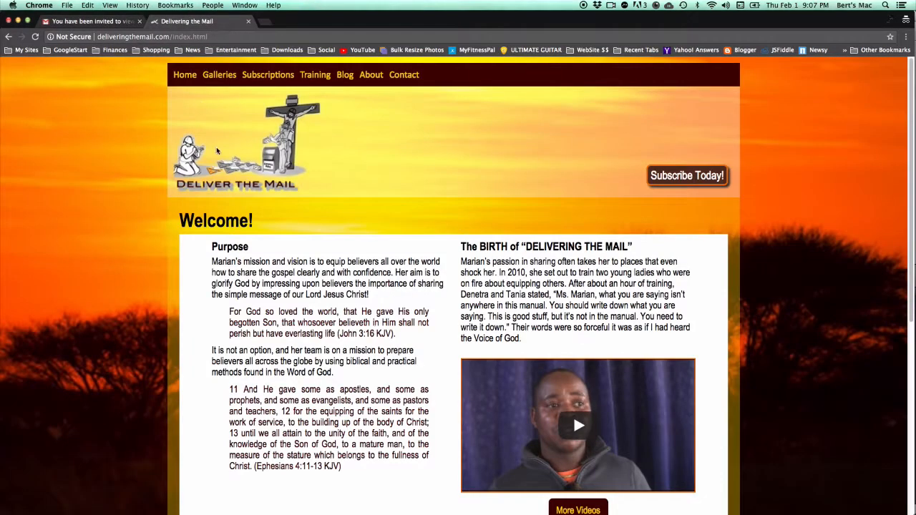
mouse_move(183, 75)
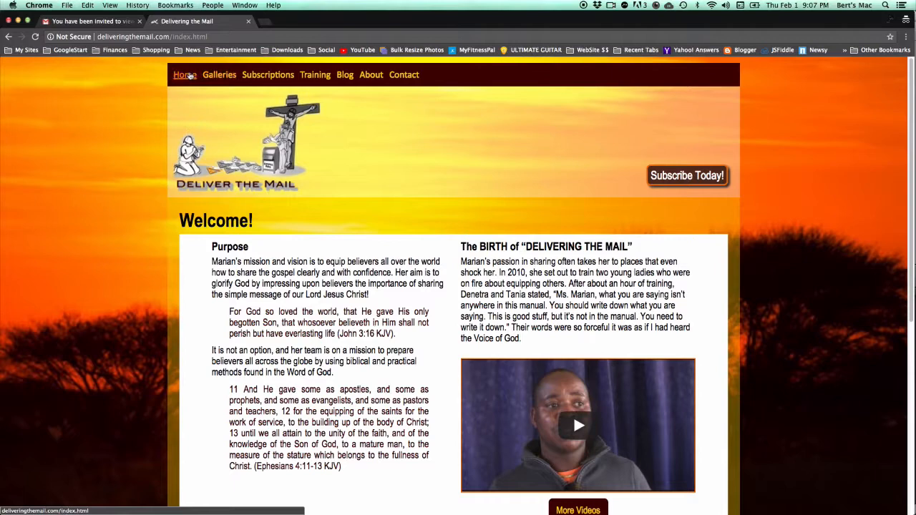
mouse_move(345, 74)
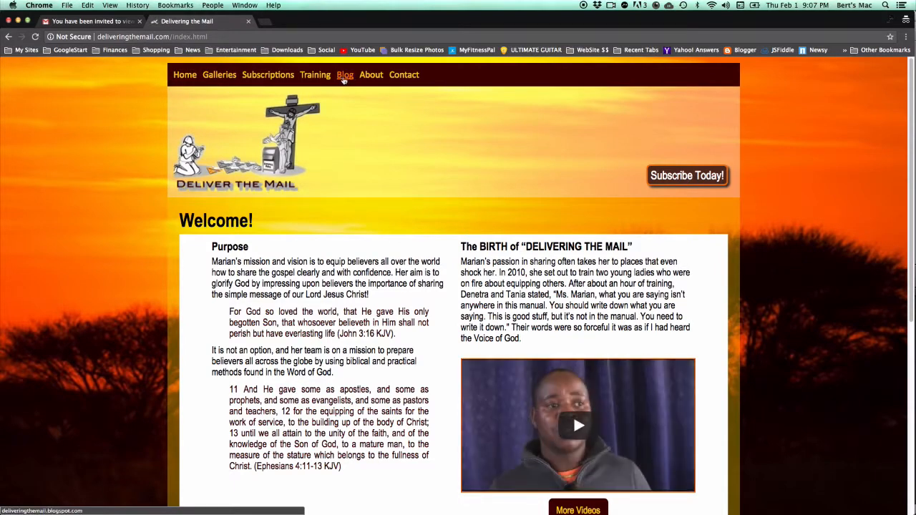
left_click(347, 75)
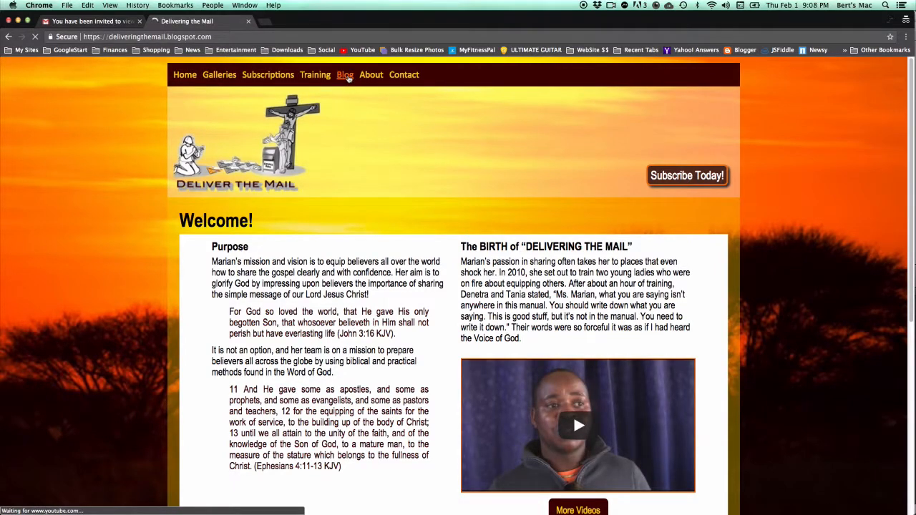
left_click(347, 74)
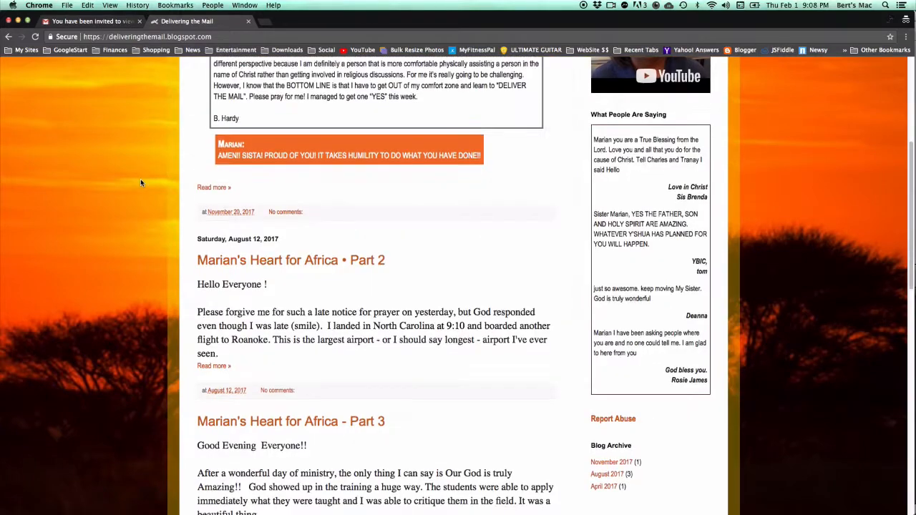
scroll("up", 3)
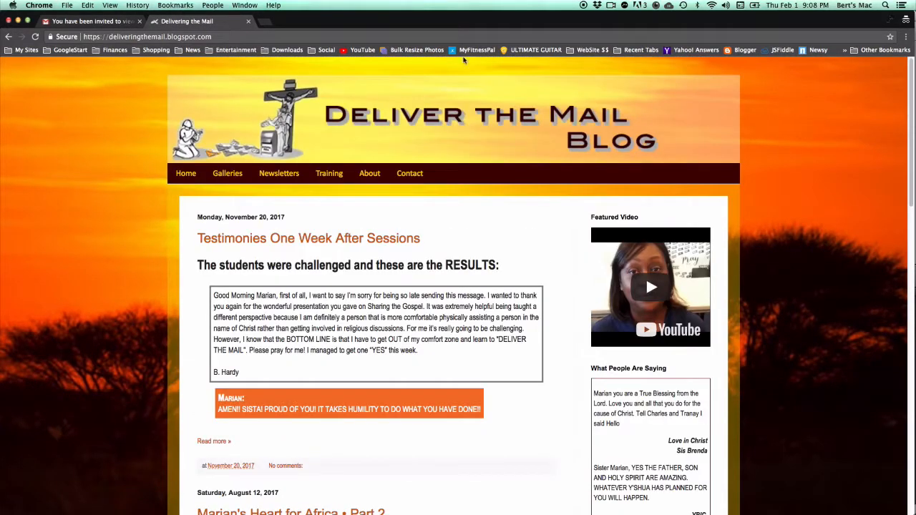
mouse_move(885, 295)
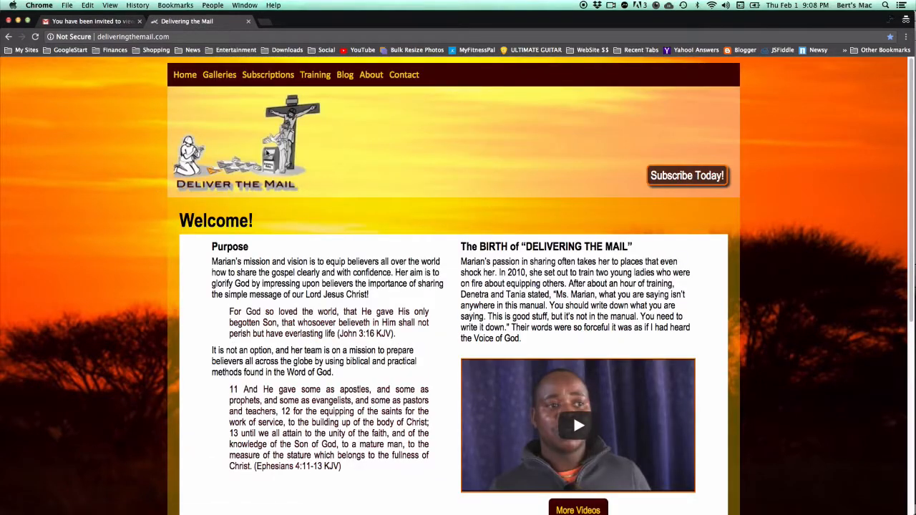
left_click(345, 74)
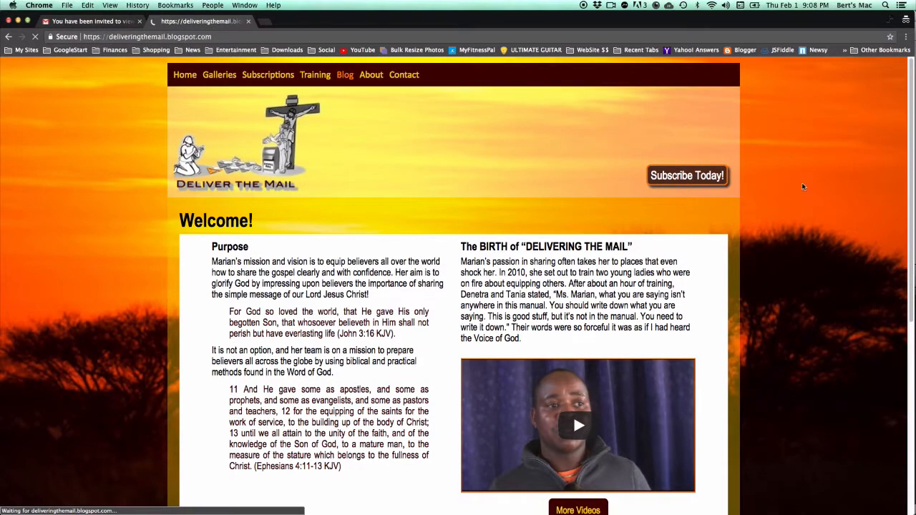
left_click(344, 75)
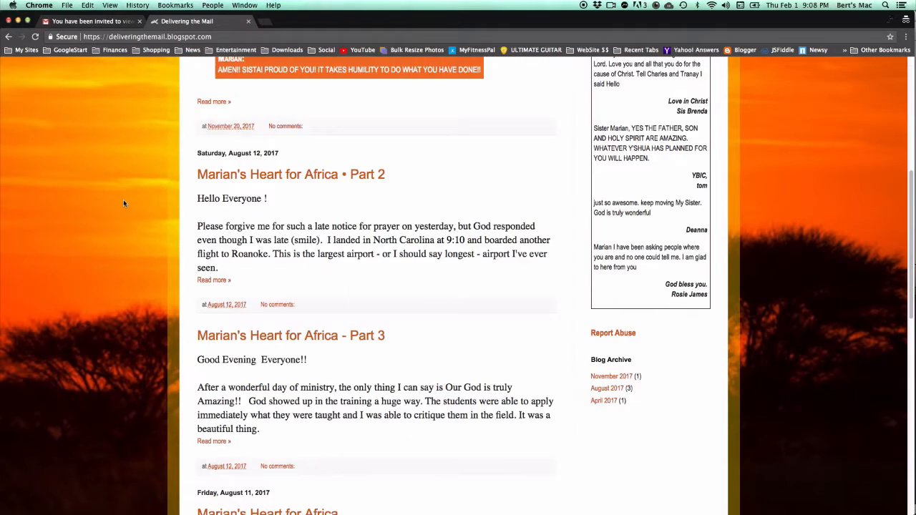
scroll("down", 3)
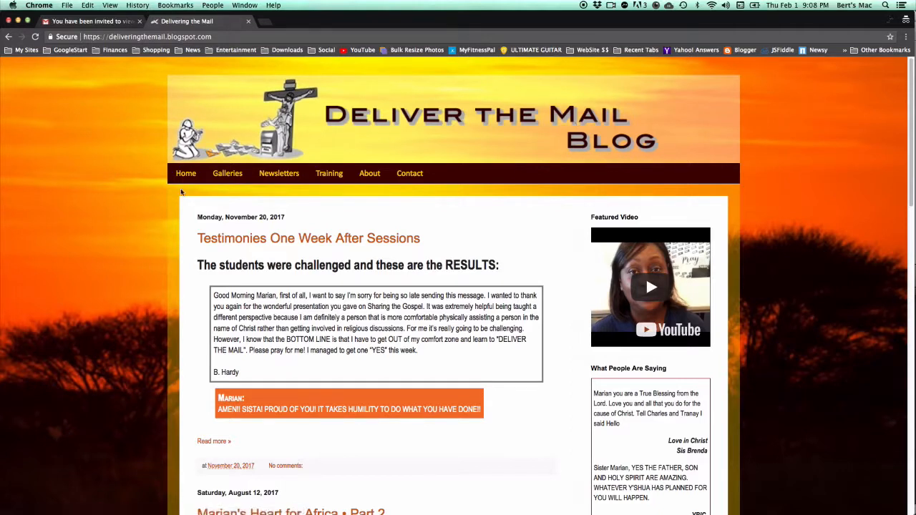
mouse_move(409, 221)
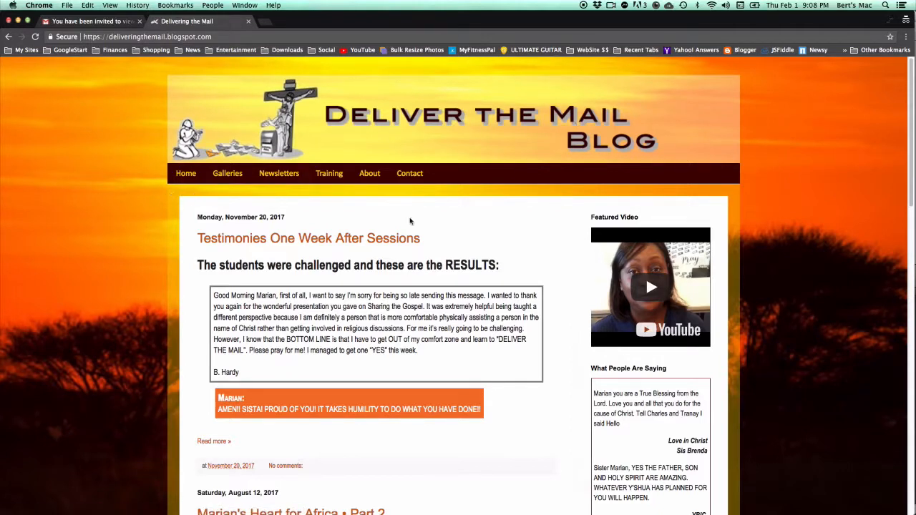
mouse_move(756, 189)
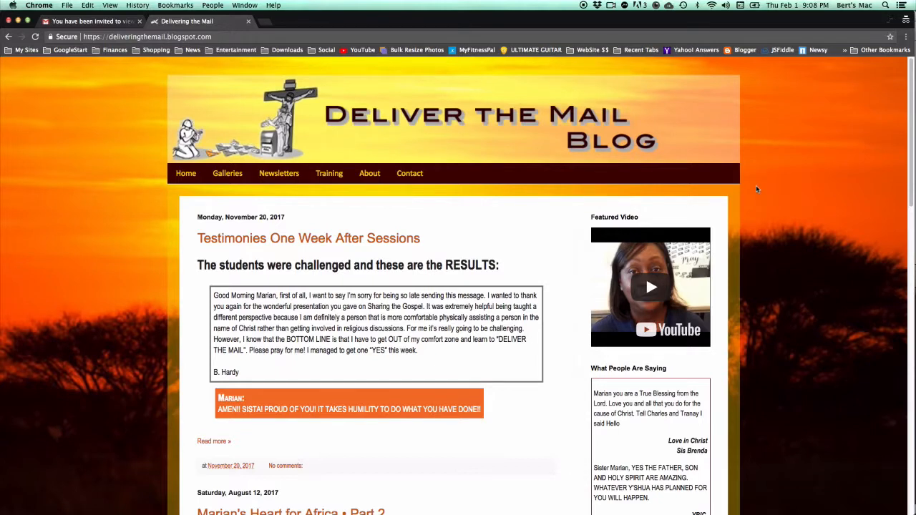
Visit the blog's Newsletters page, then return via the website to the blog's posts
left_click(278, 173)
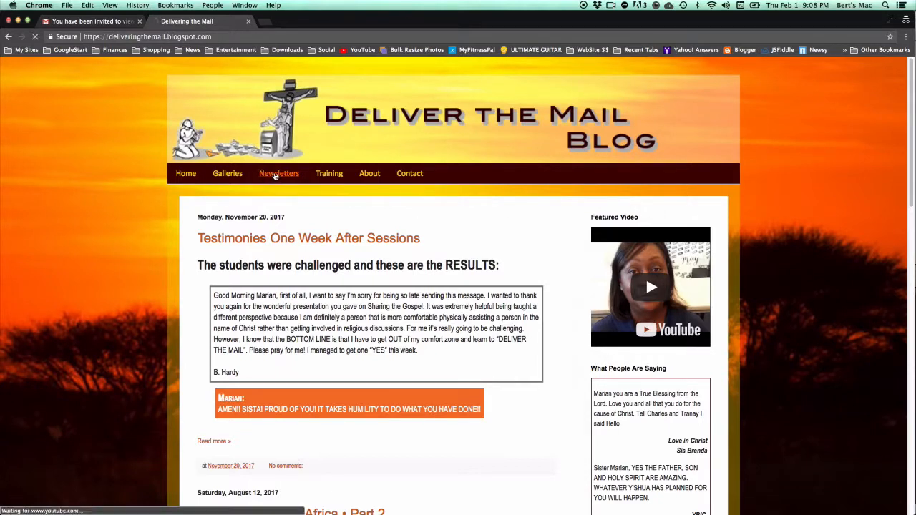
left_click(277, 173)
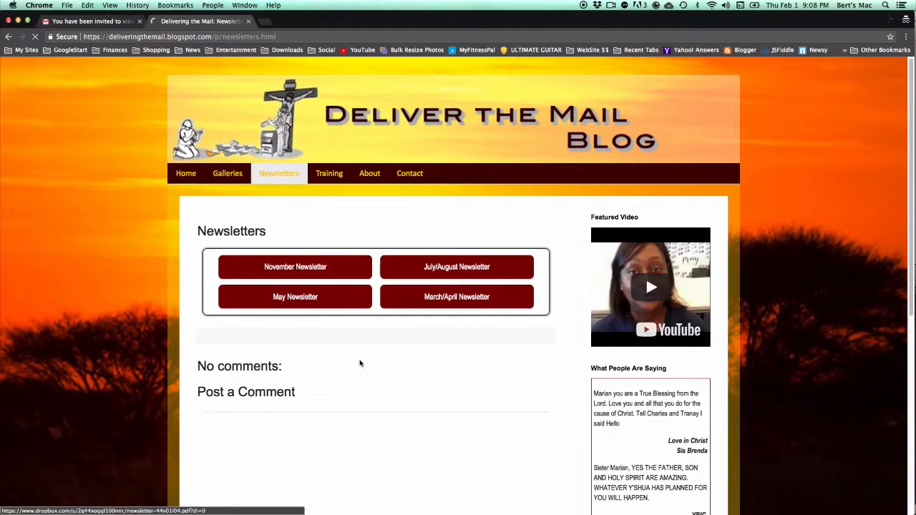
left_click(186, 173)
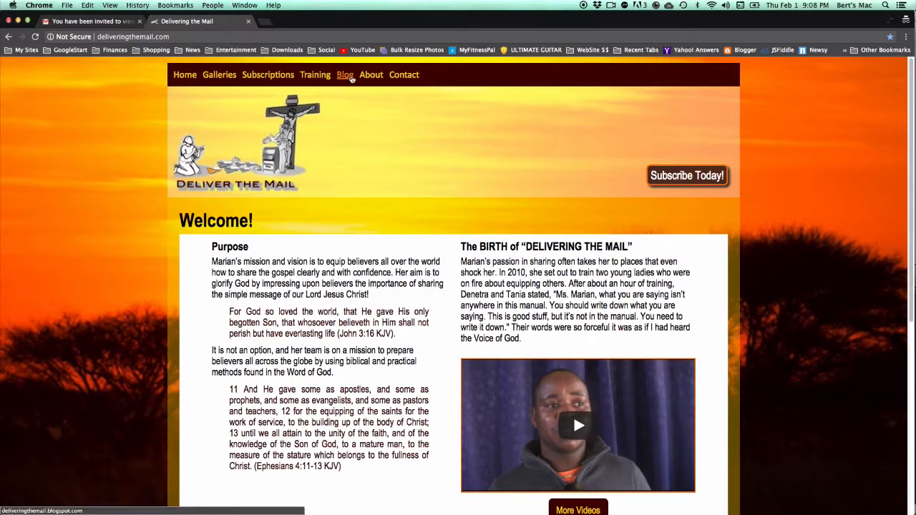
left_click(346, 75)
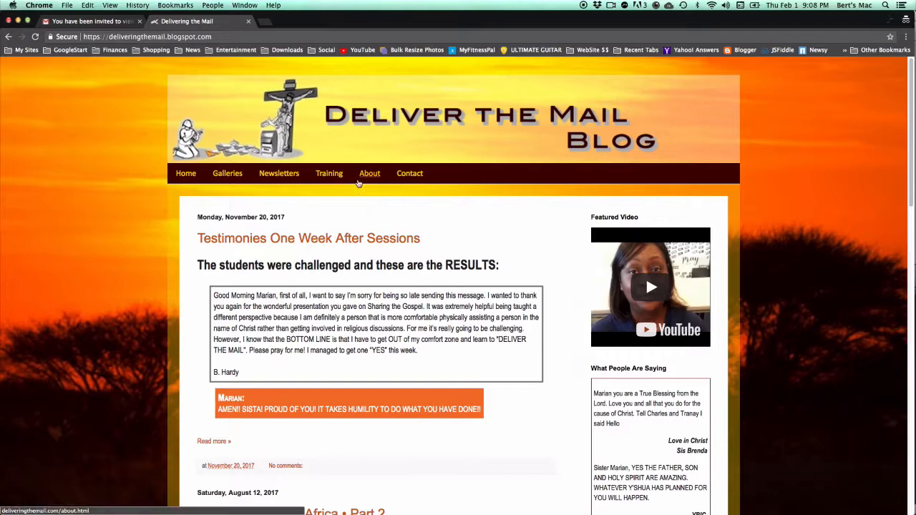
scroll("down", 3)
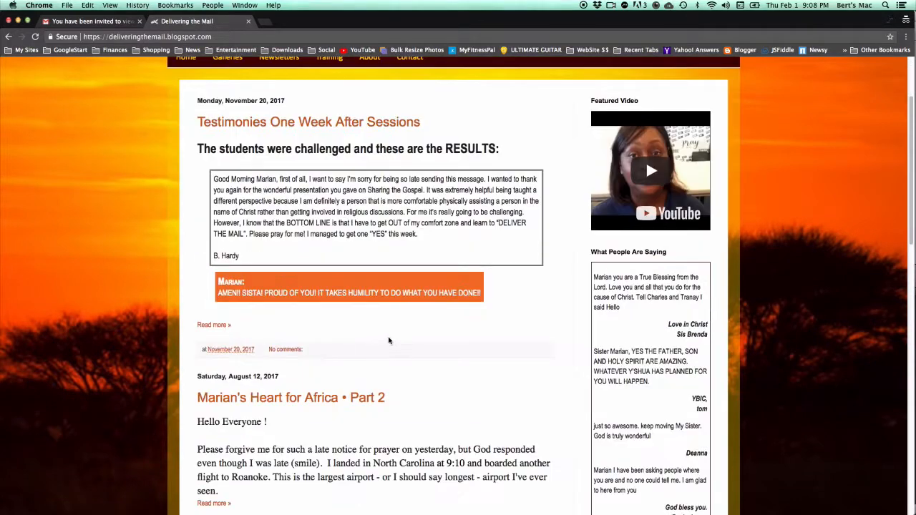
scroll("down", 3)
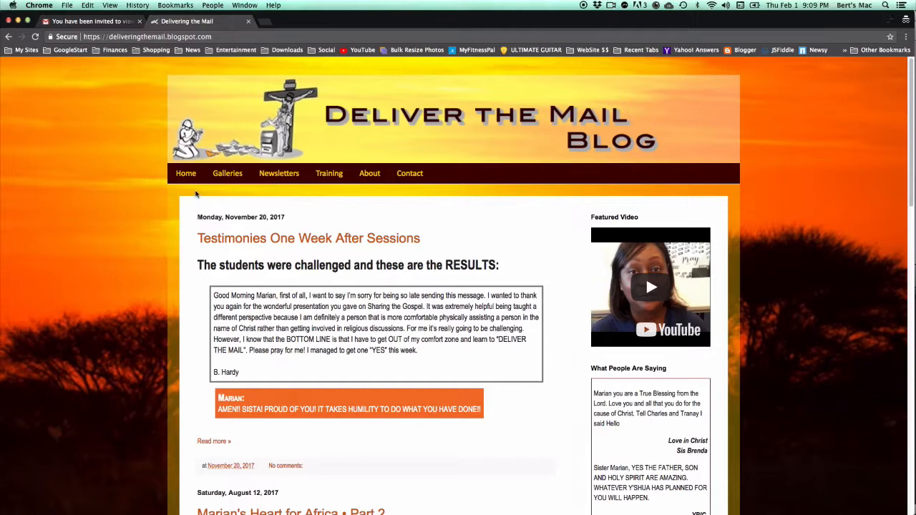
mouse_move(333, 187)
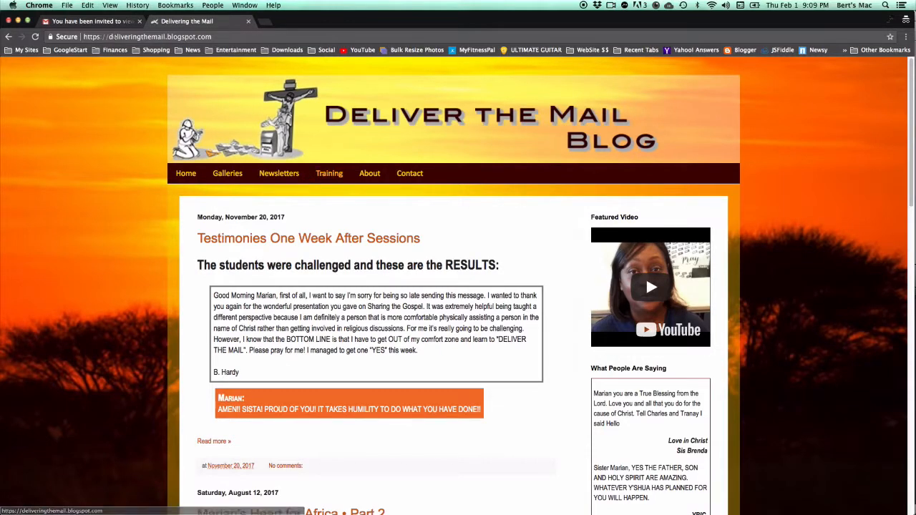
Reload Blogger's Basic settings and remove the newly accepted reader from Blog Readers
left_click(93, 22)
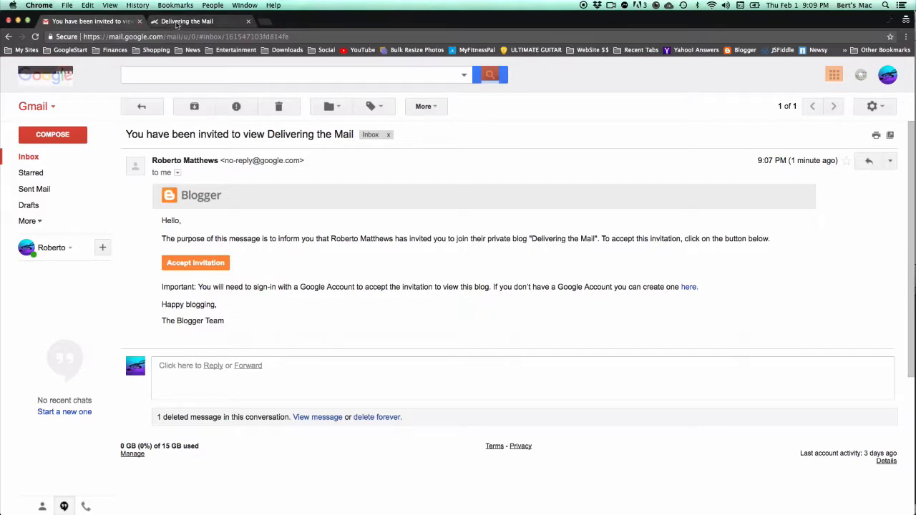
left_click(185, 21)
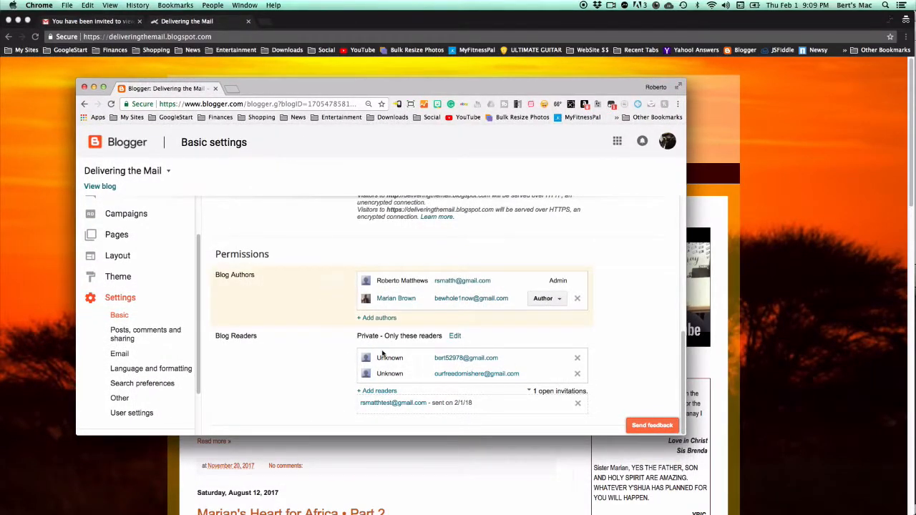
left_click(112, 103)
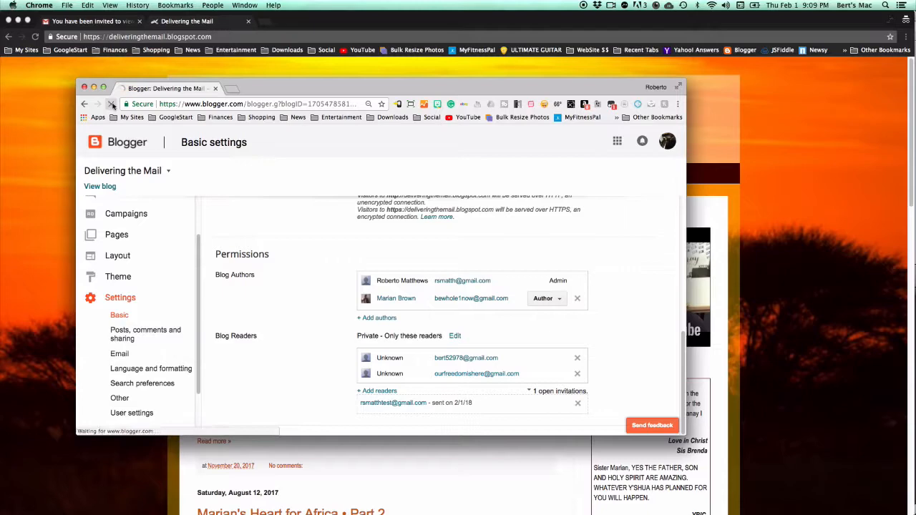
left_click(111, 103)
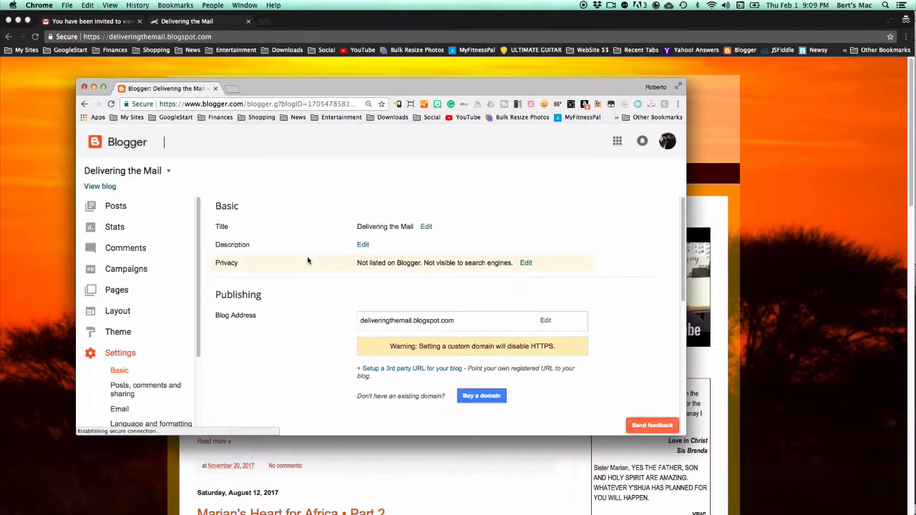
scroll("down", 3)
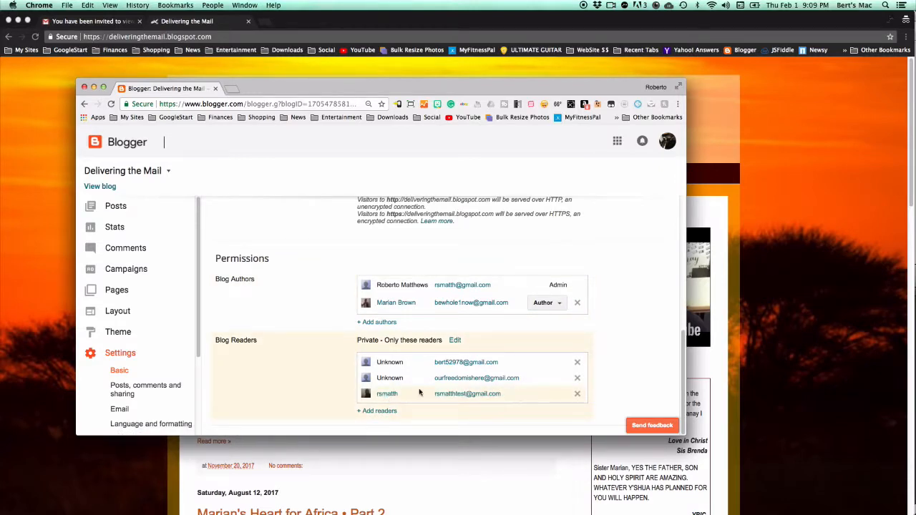
mouse_move(429, 402)
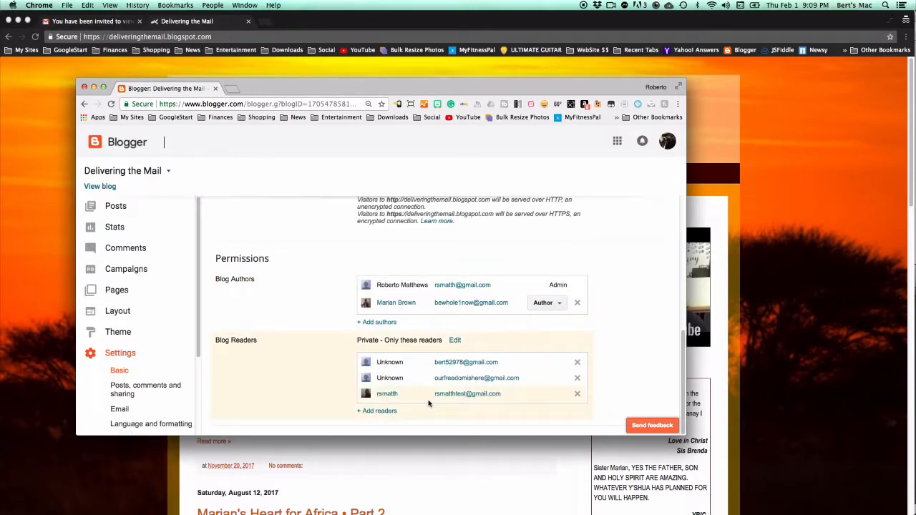
mouse_move(577, 394)
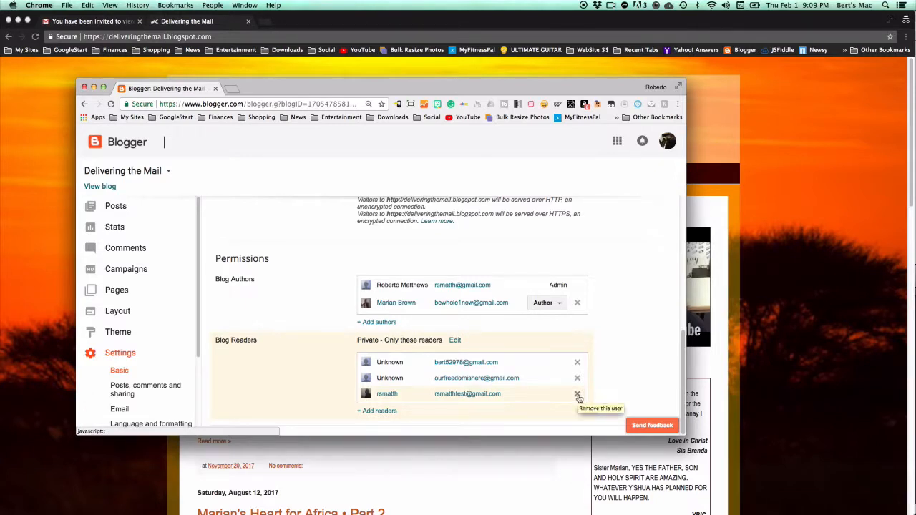
left_click(577, 393)
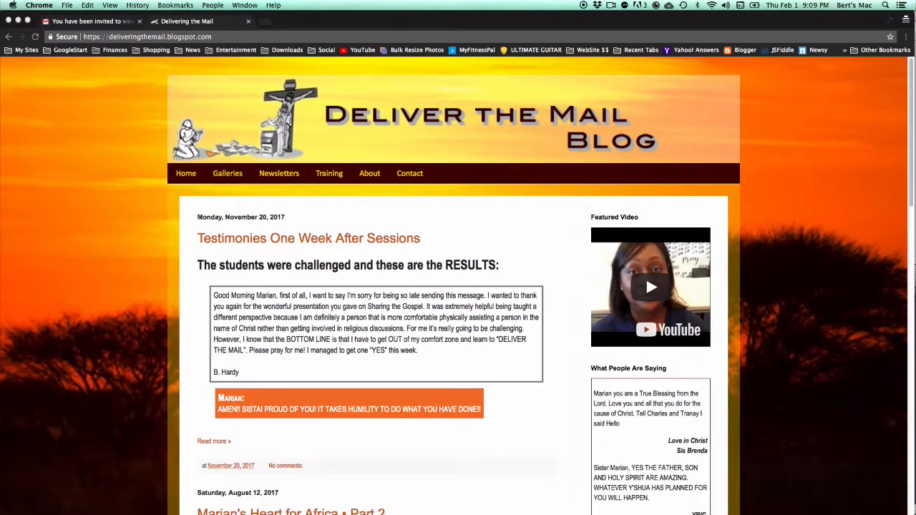
Review the 'open to invited readers only' page, then retry Accept invitation from the Gmail email
scroll("down", 3)
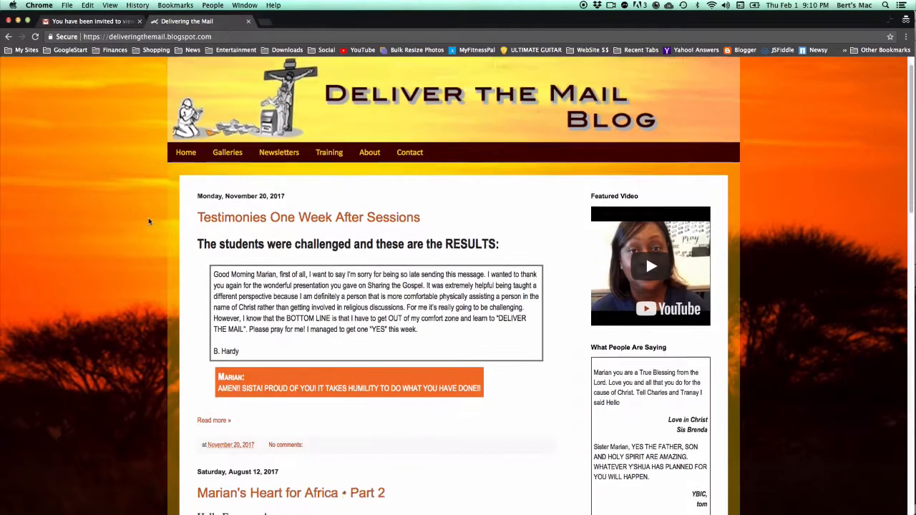
scroll("up", 3)
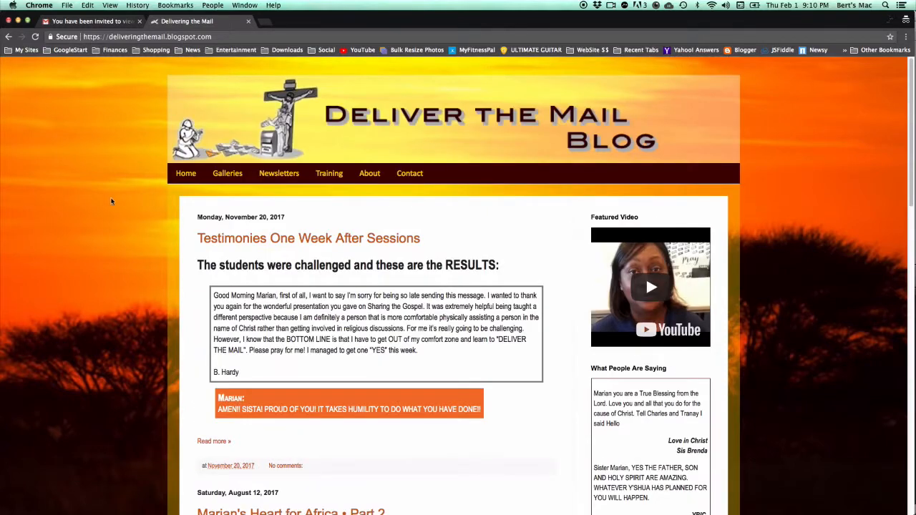
scroll("down", 3)
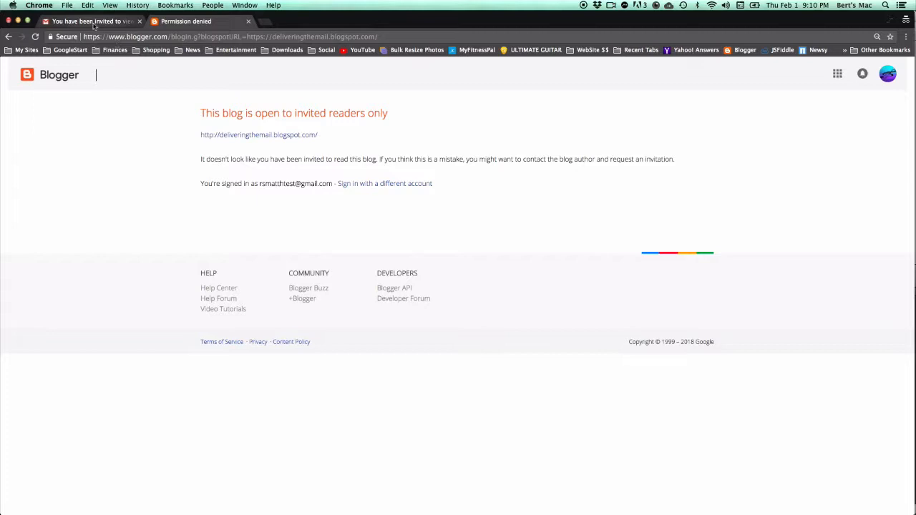
left_click(93, 21)
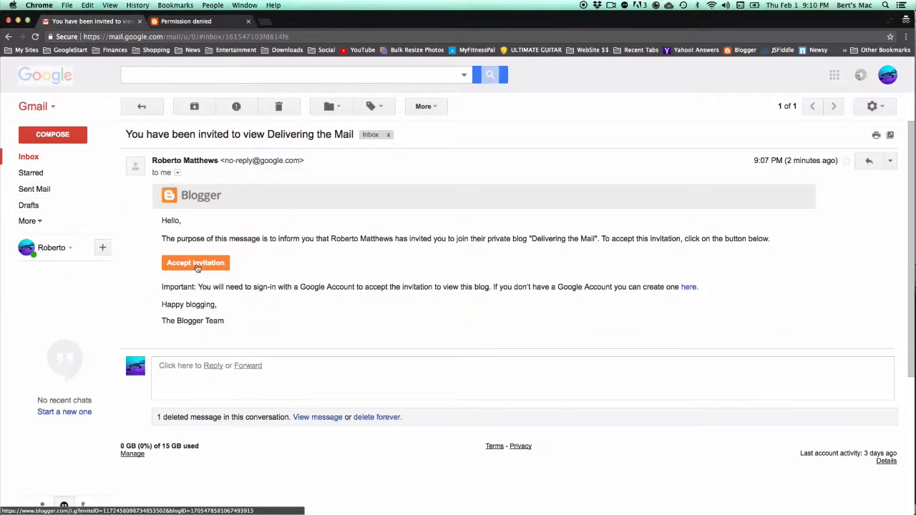
left_click(195, 263)
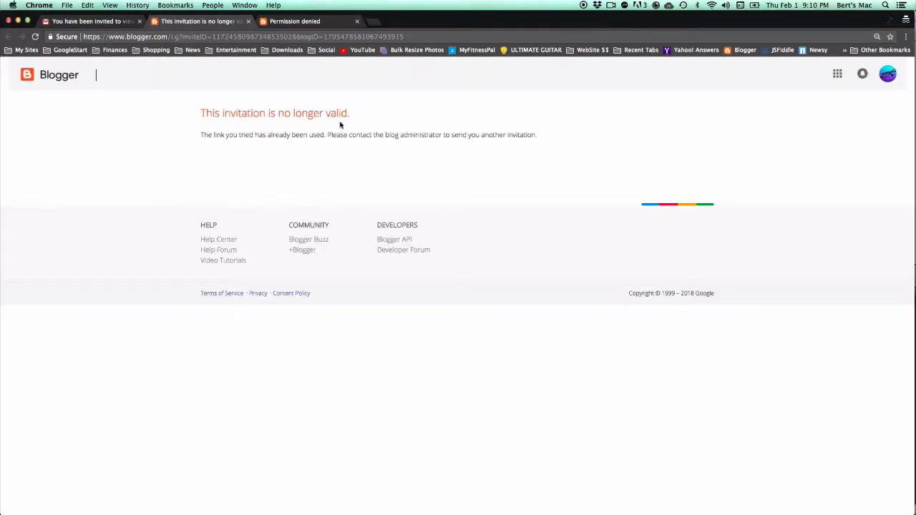
mouse_move(187, 119)
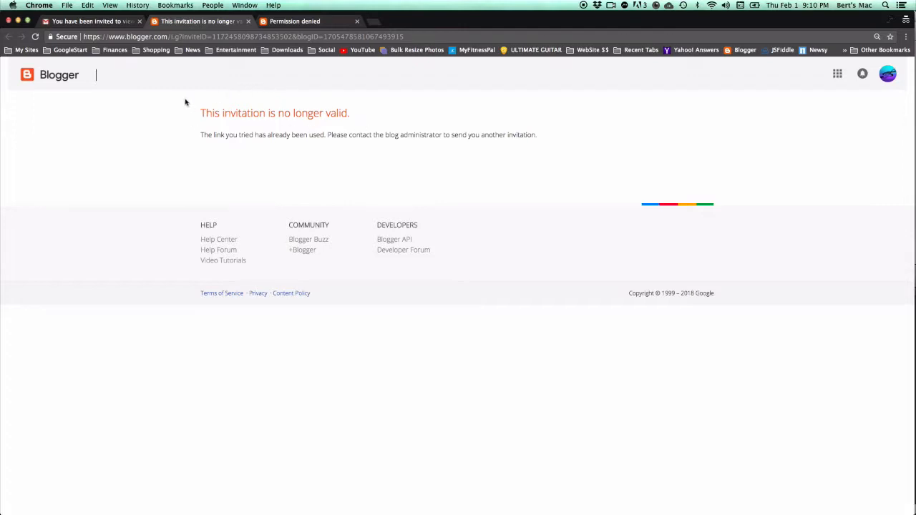
After 'invitation is no longer valid', close the access-denied blog page, leaving the Welcome page
left_click(108, 20)
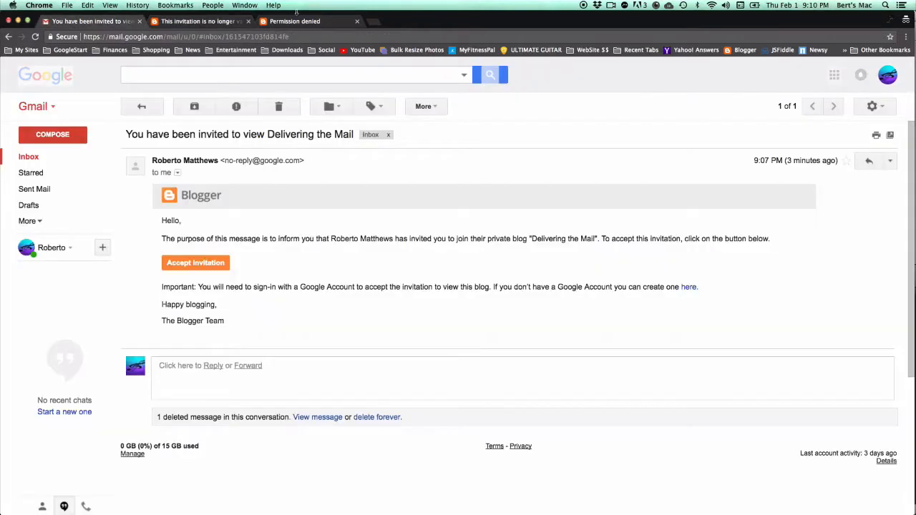
left_click(294, 21)
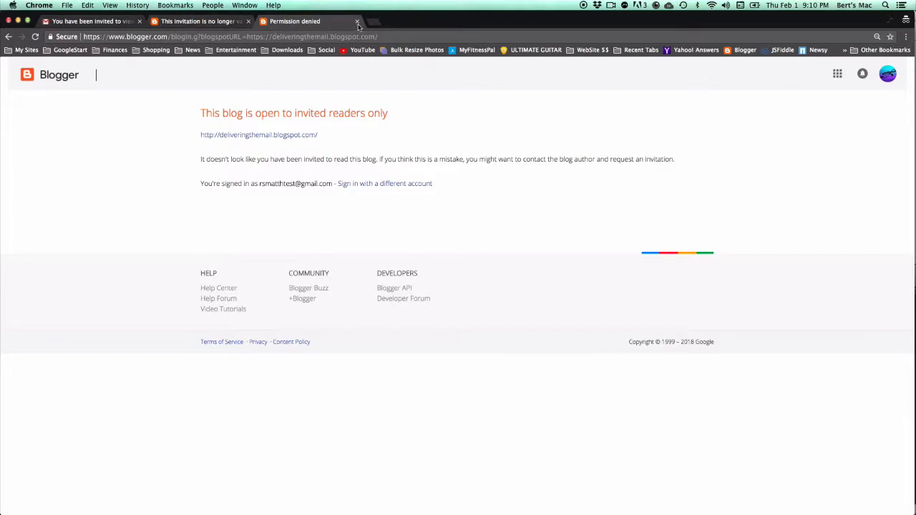
left_click(229, 37)
type("deliveringthemail.com")
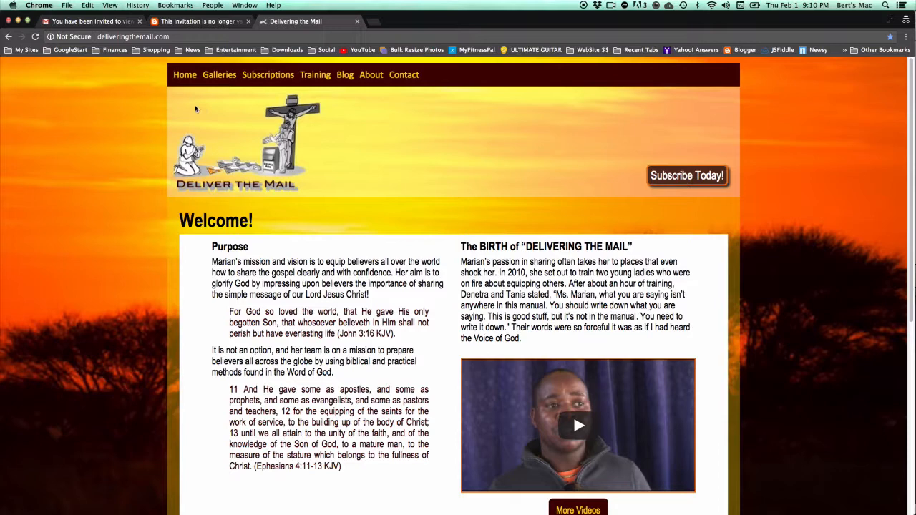
mouse_move(315, 75)
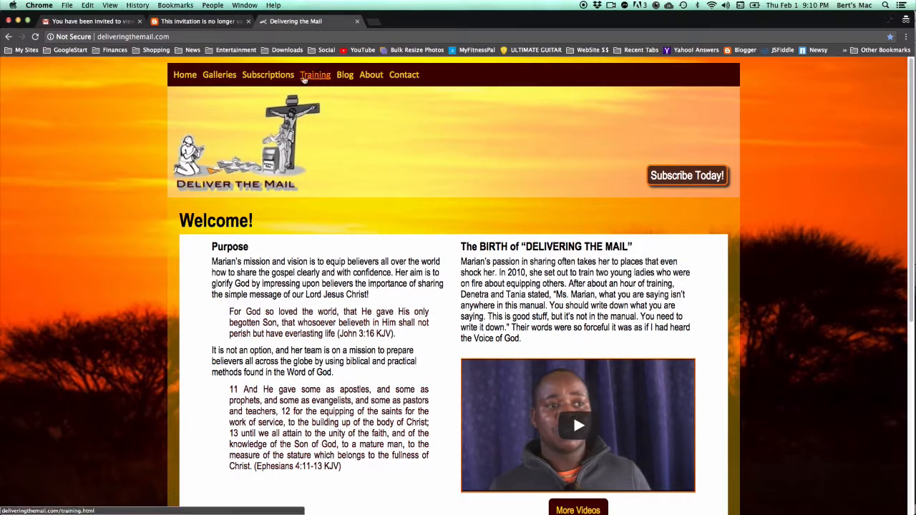
From Subscriptions on deliveringthemail.com, choose Subscribe under Monthly Subscription to reach its sign-up form
left_click(266, 74)
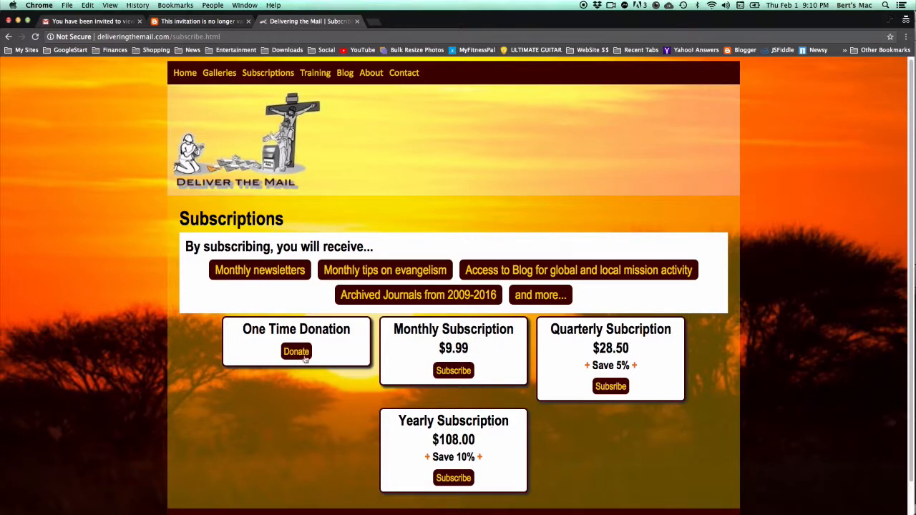
mouse_move(207, 277)
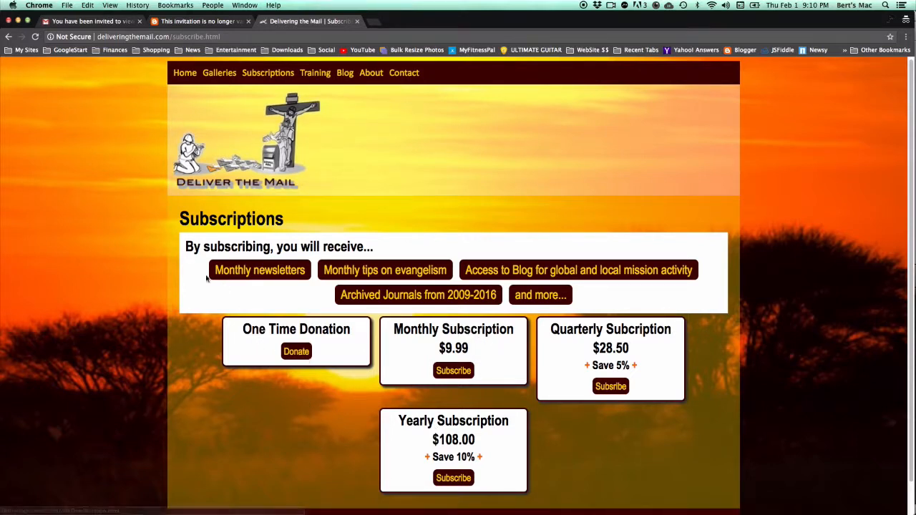
scroll("down", 3)
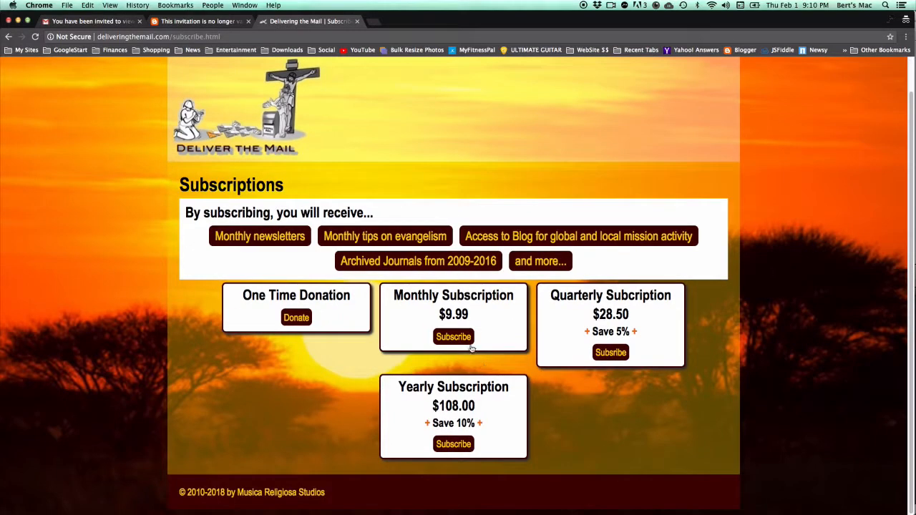
left_click(453, 337)
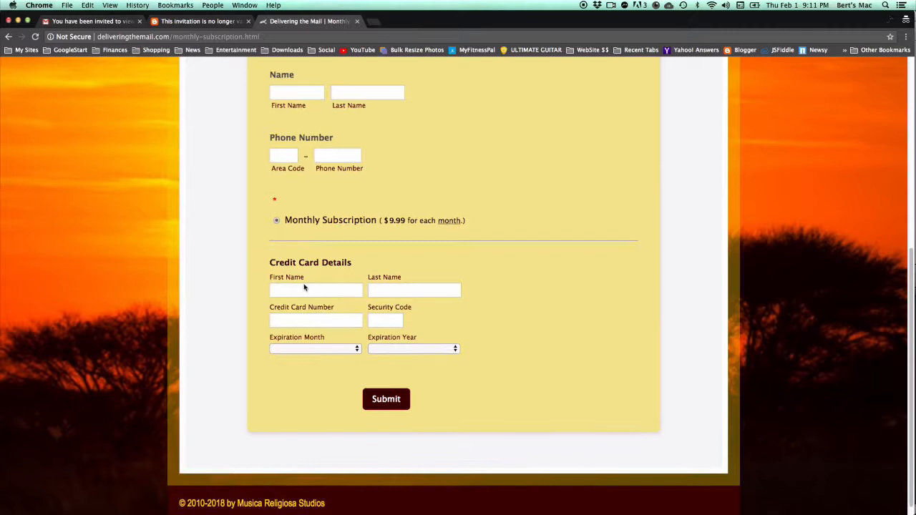
mouse_move(395, 226)
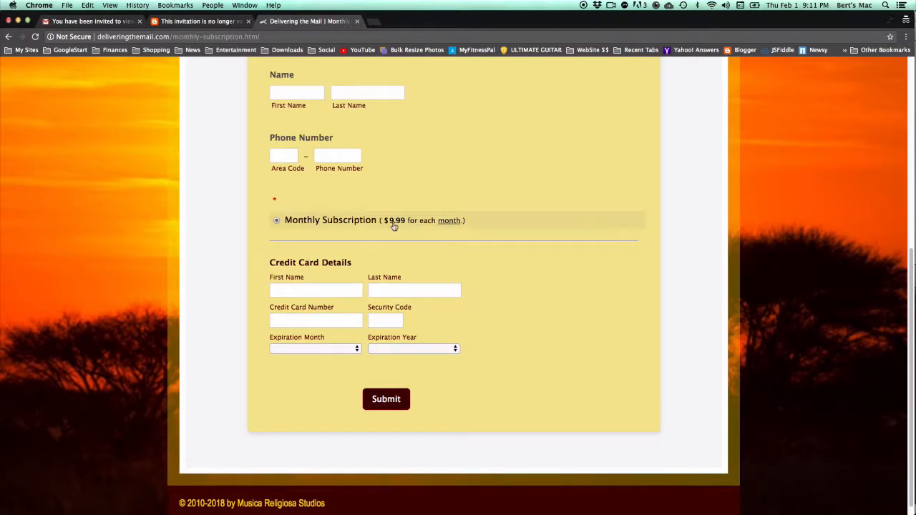
mouse_move(433, 225)
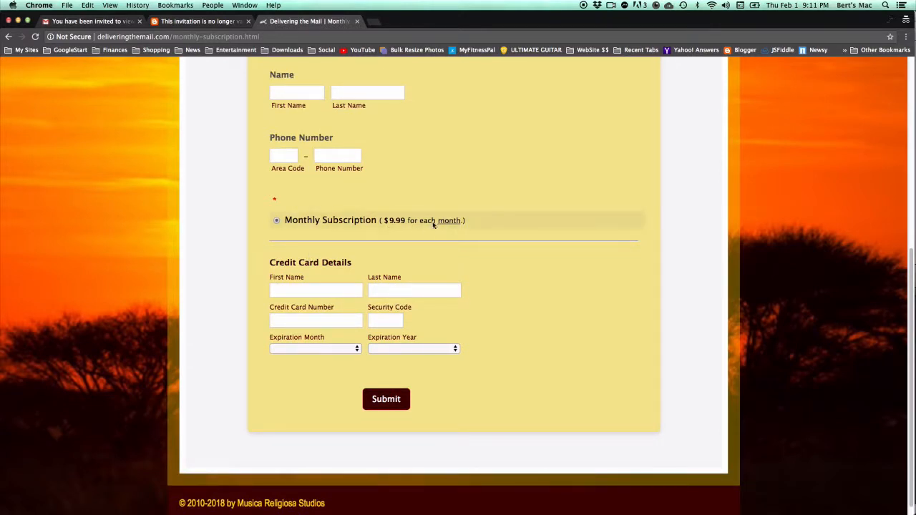
scroll("up", 3)
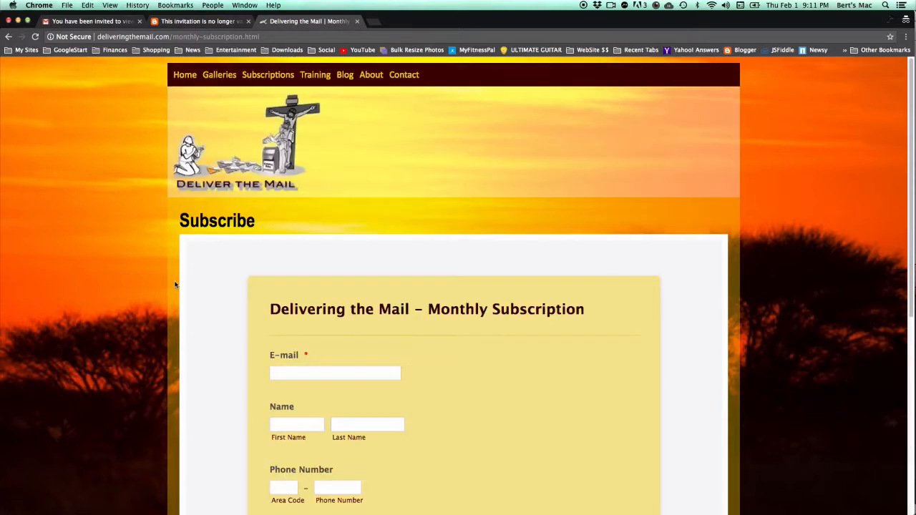
mouse_move(667, 117)
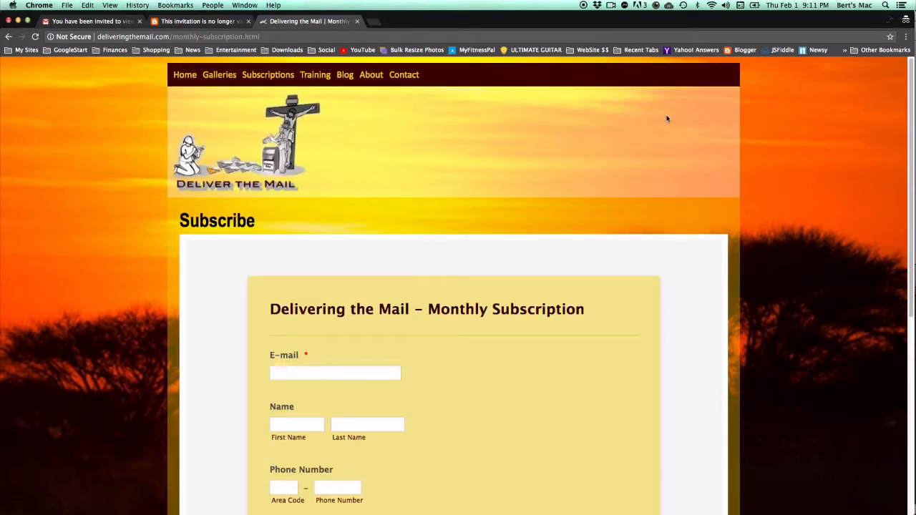
mouse_move(776, 151)
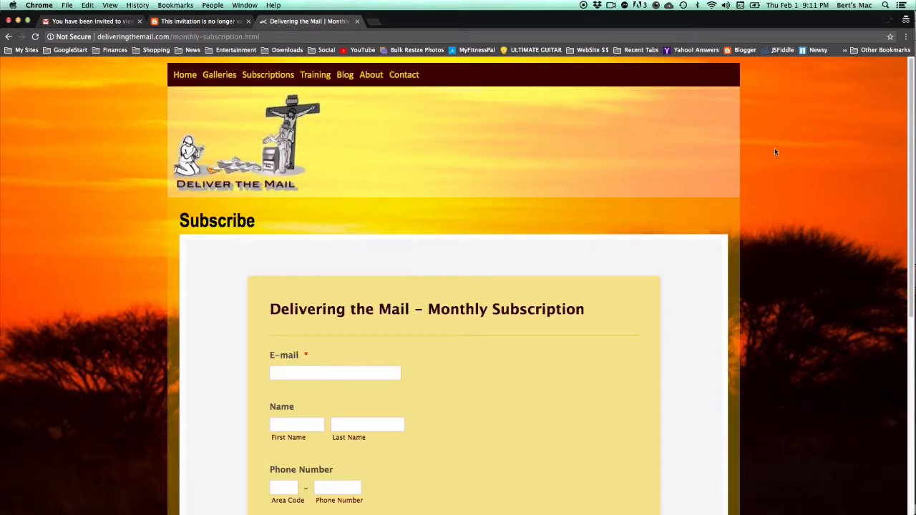